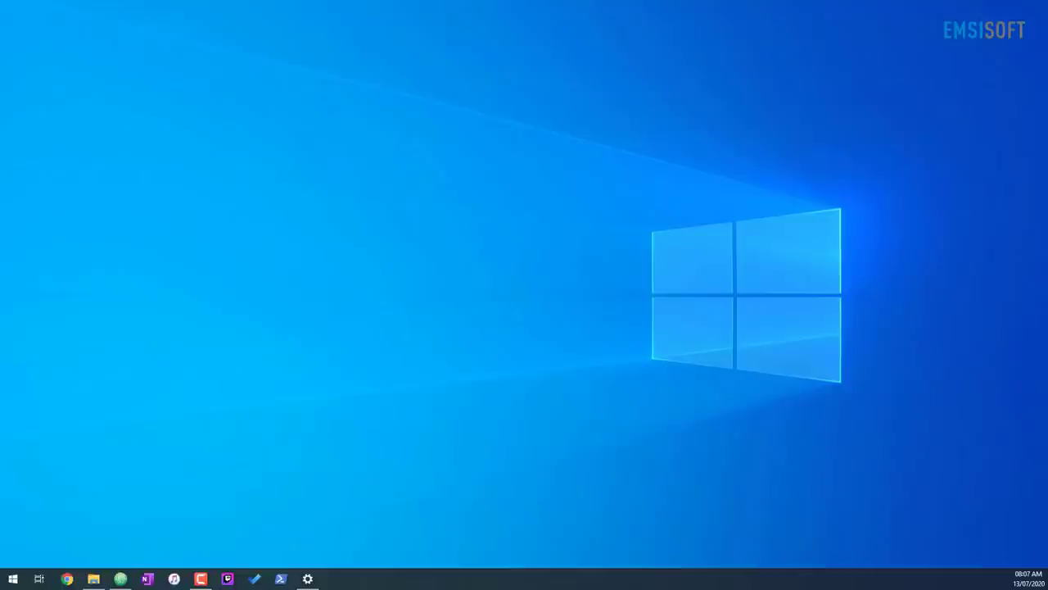
- Show This PC with the user folders and the Windows, Primary SSD and Main Storage drives
click(93, 580)
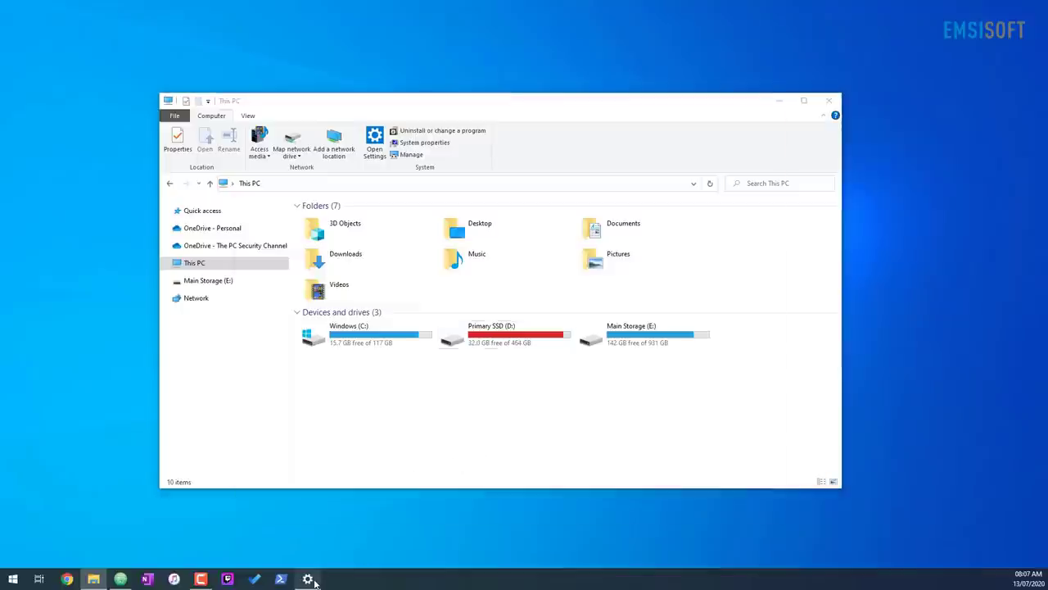
click(308, 580)
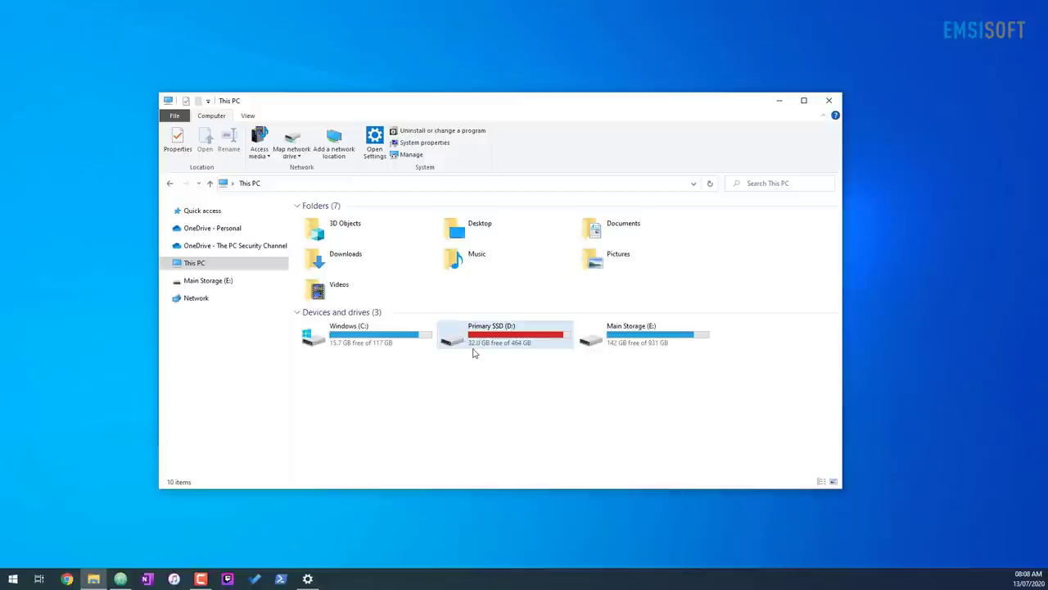
- Show the Security permissions for Authenticated Users in the Primary SSD (D:) properties
right_click(505, 334)
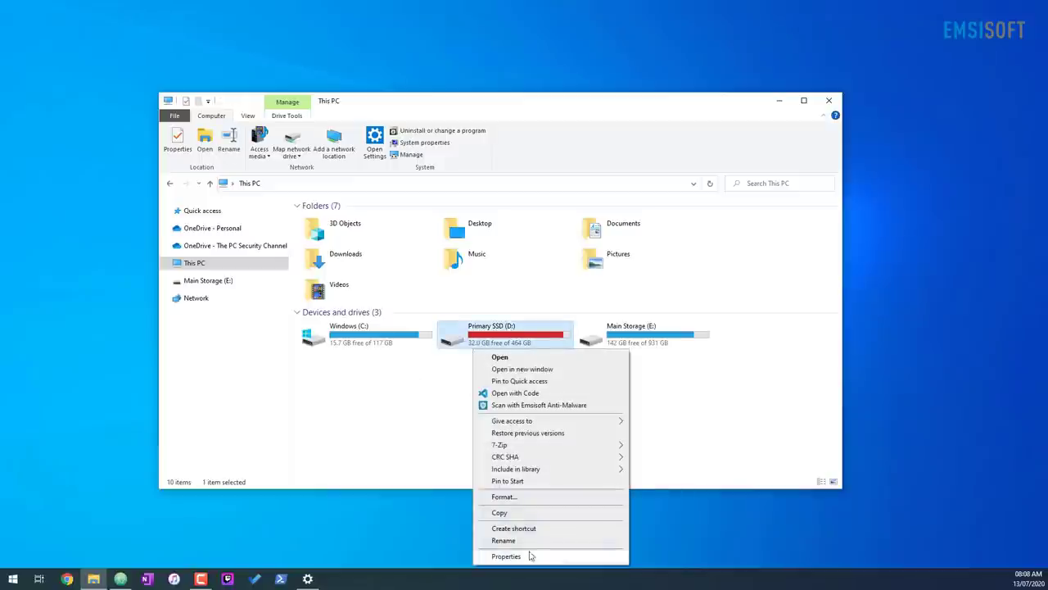
click(506, 557)
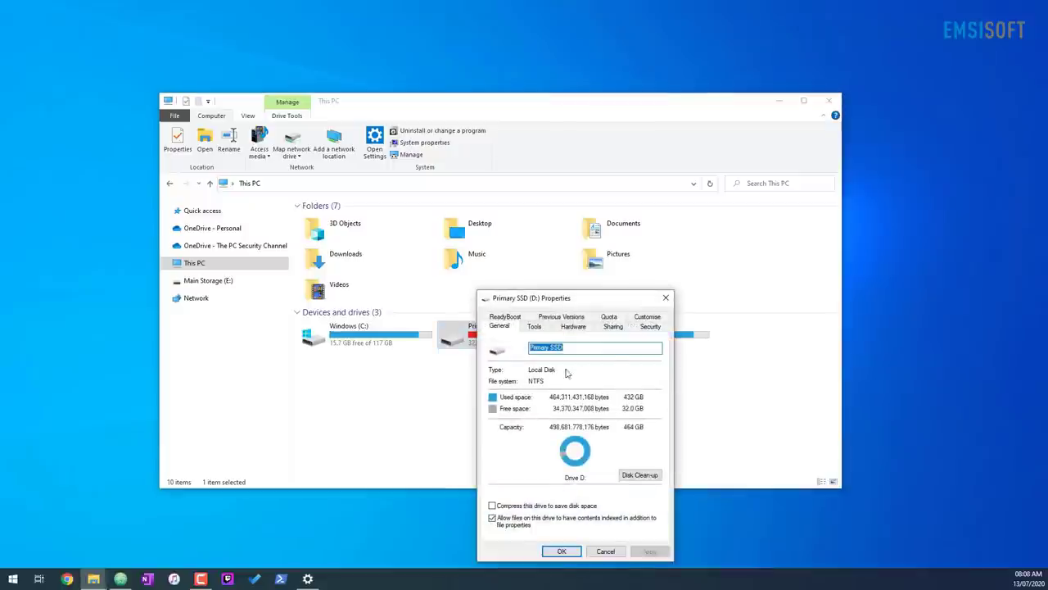
click(647, 325)
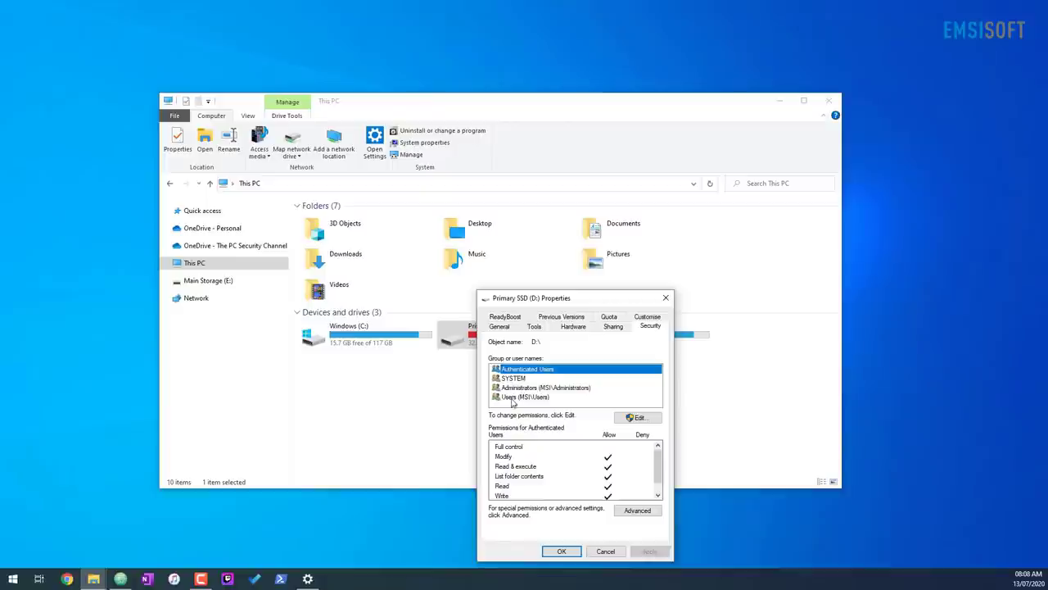
mouse_move(521, 406)
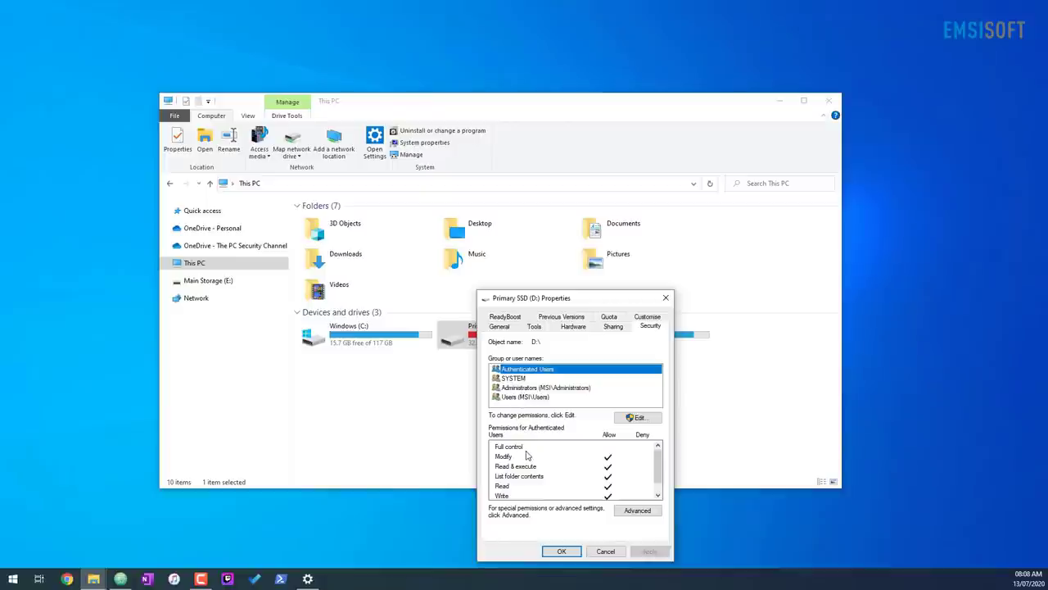
mouse_move(530, 469)
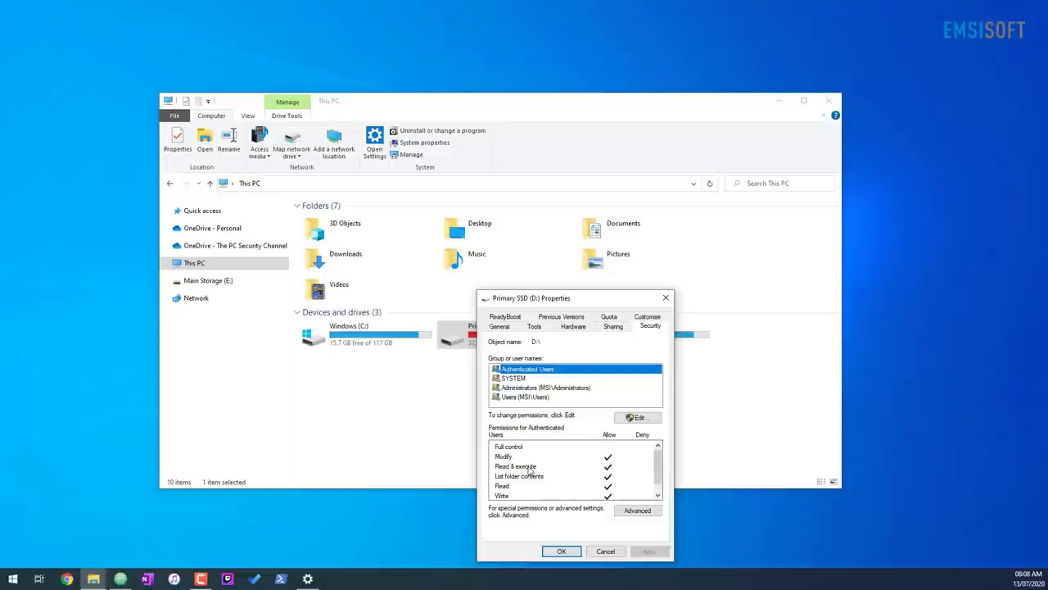
mouse_move(540, 483)
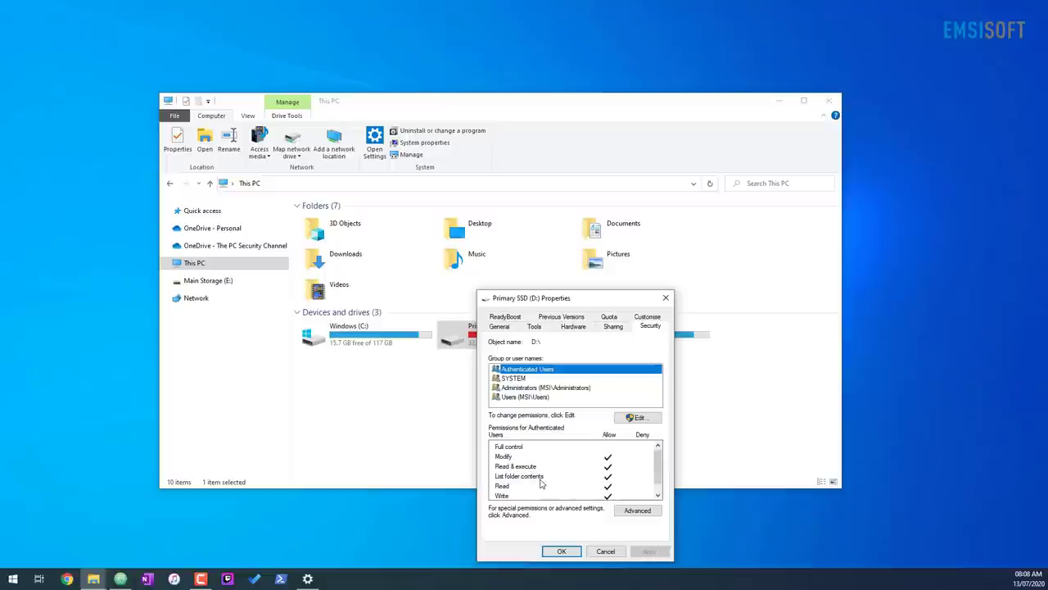
scroll(down, 3)
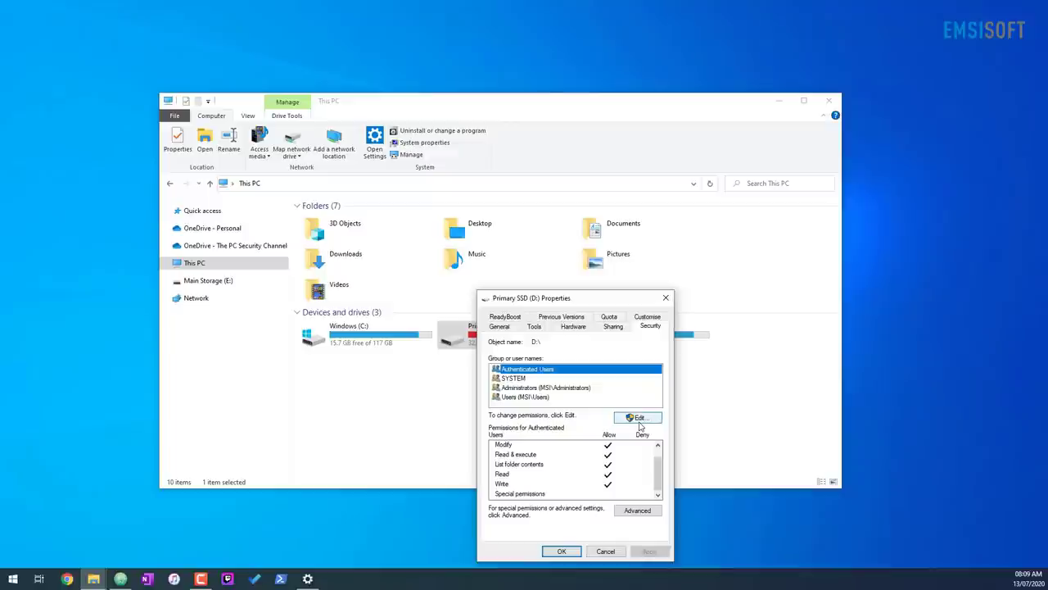
- Edit the Authenticated Users entries on Primary SSD (D:), changing the Read permission
click(639, 418)
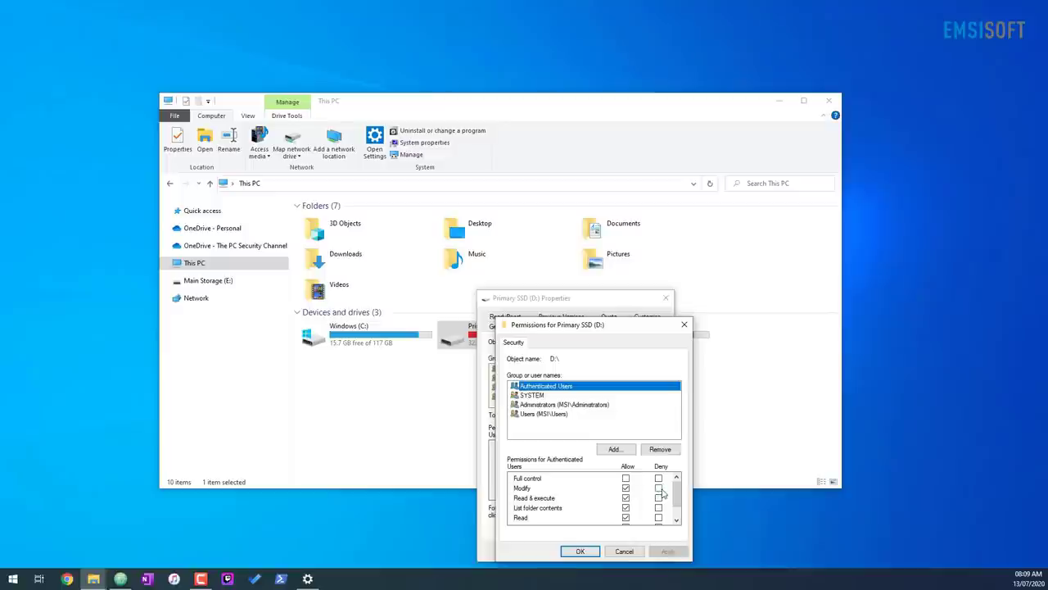
click(659, 478)
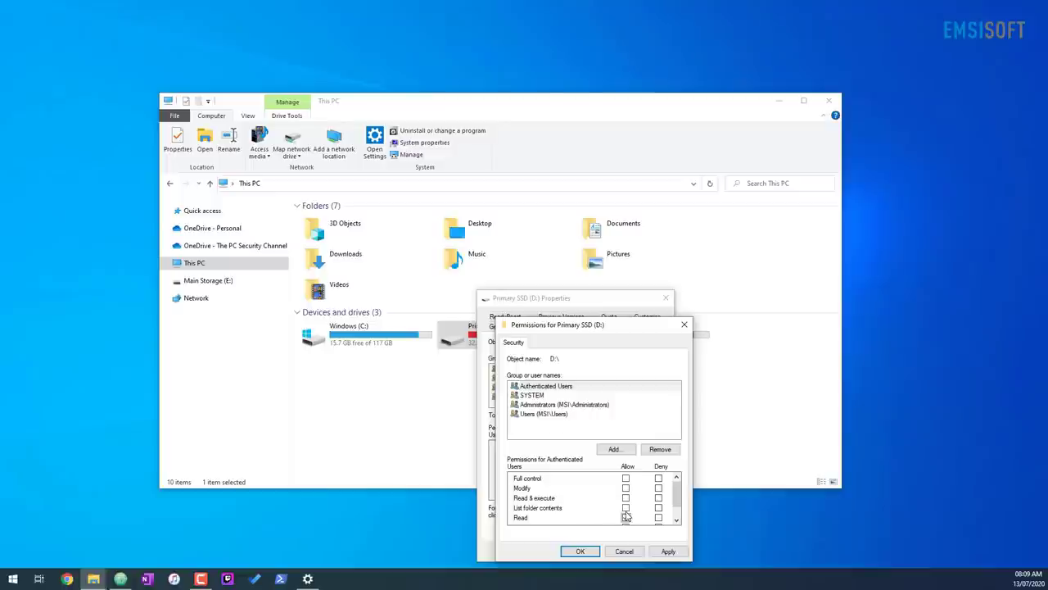
click(626, 518)
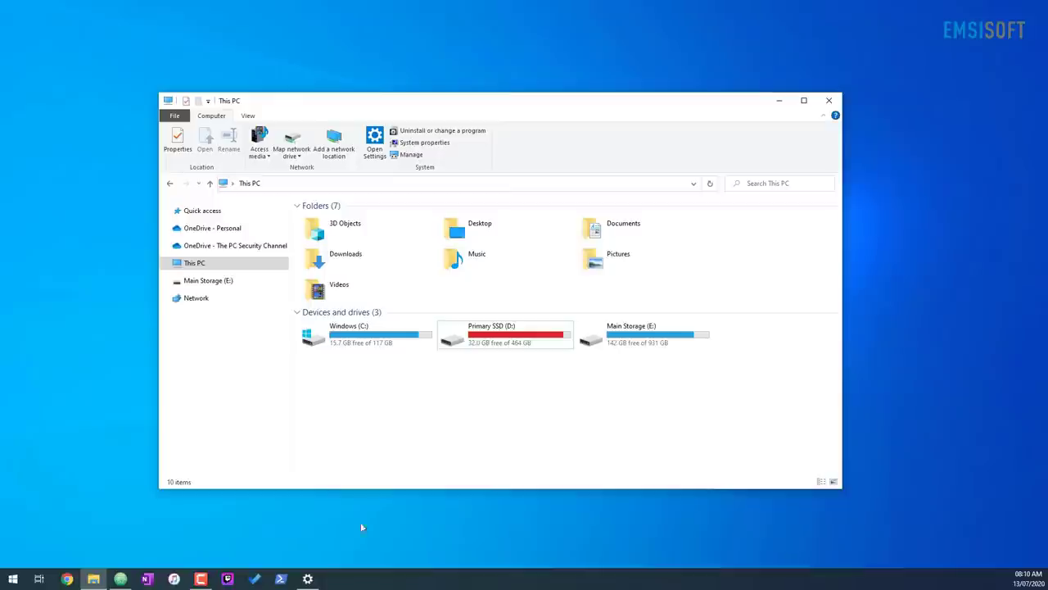
- Bring up the Windows Settings home page
click(308, 580)
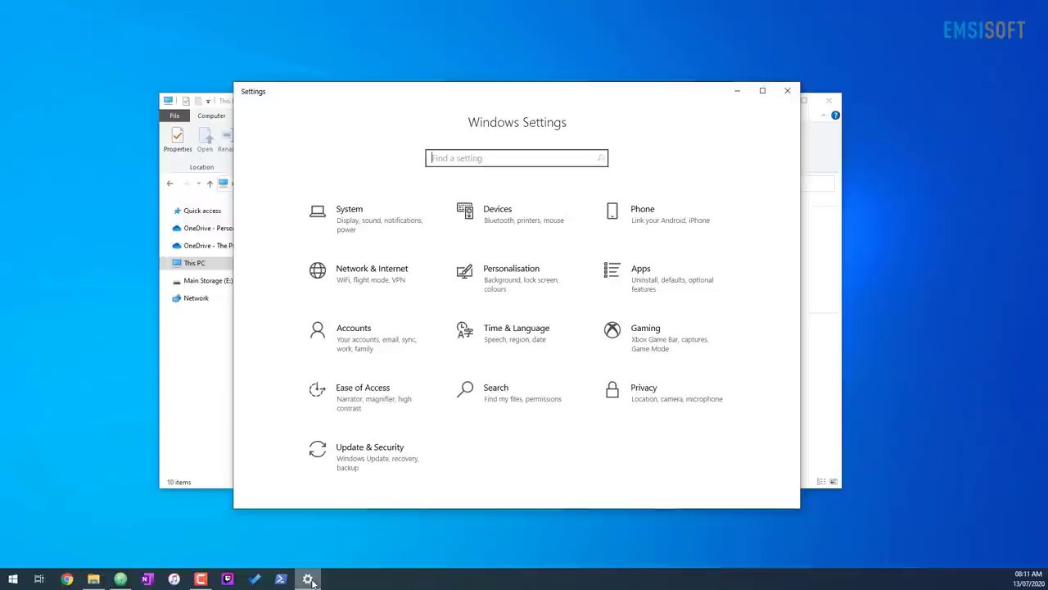
- Go to the Update & Security settings showing Windows Update
click(370, 445)
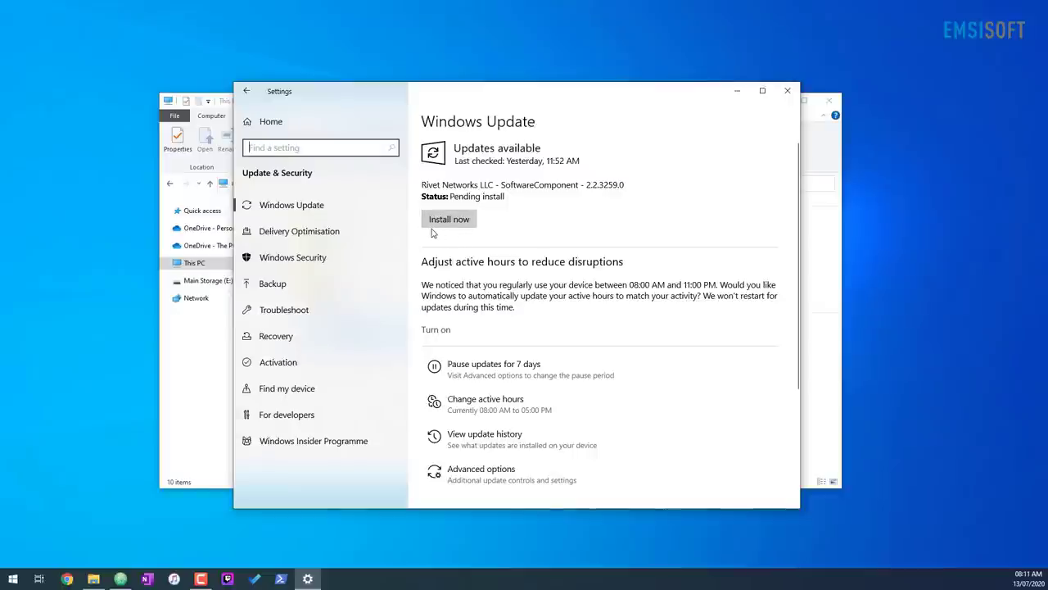
mouse_move(517, 226)
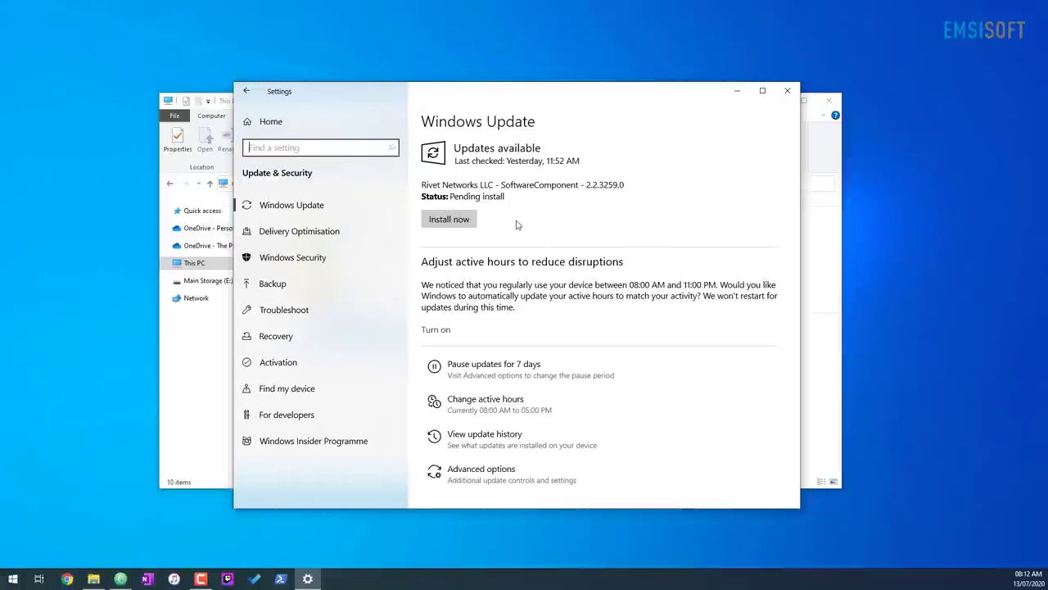
mouse_move(339, 357)
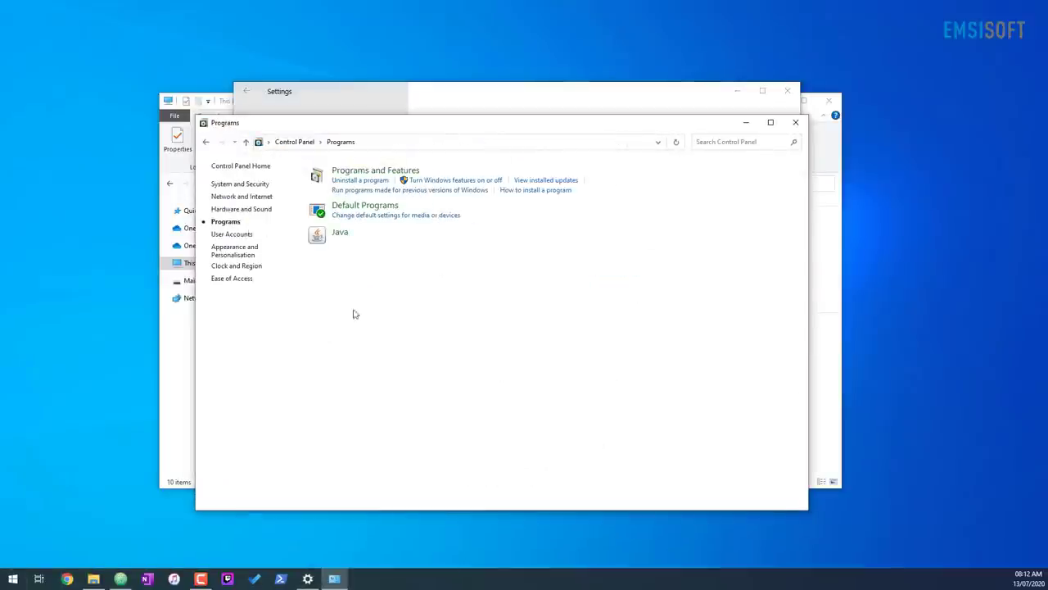
mouse_move(434, 190)
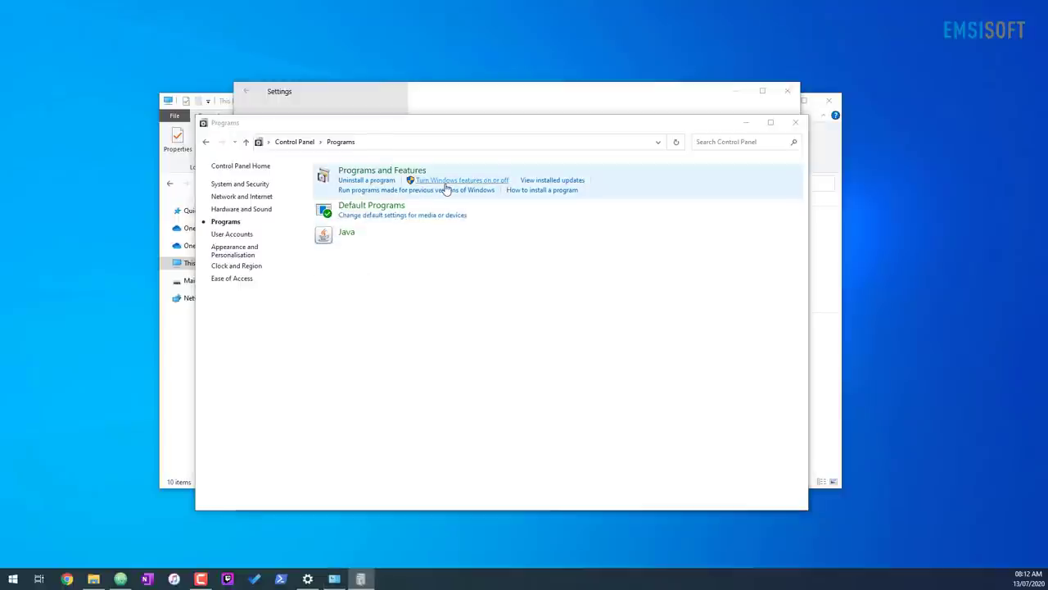
- Browse the Turn Windows features on or off list in Control Panel
click(462, 179)
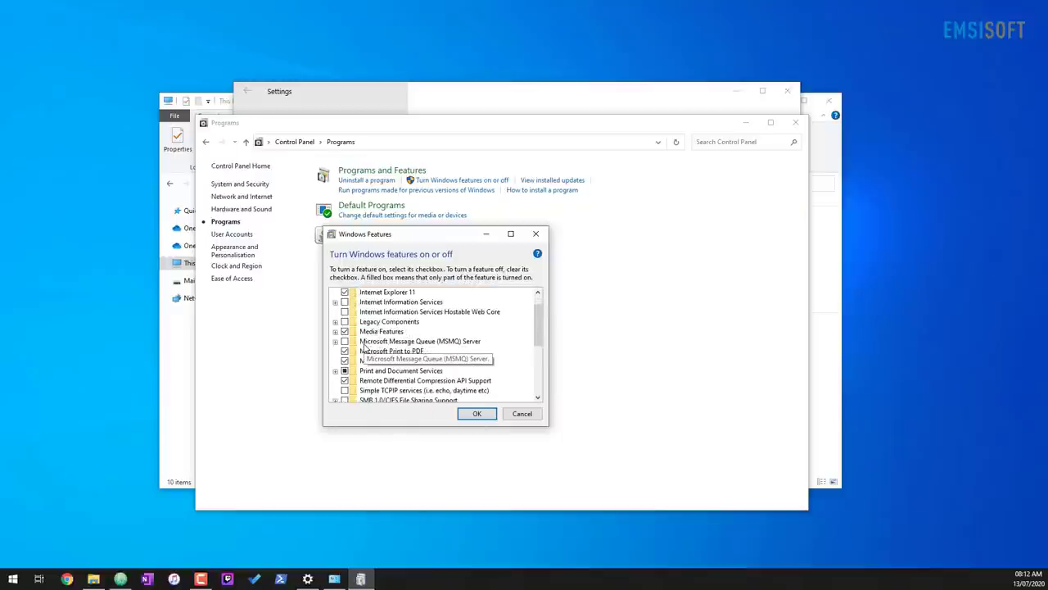
scroll(down, 3)
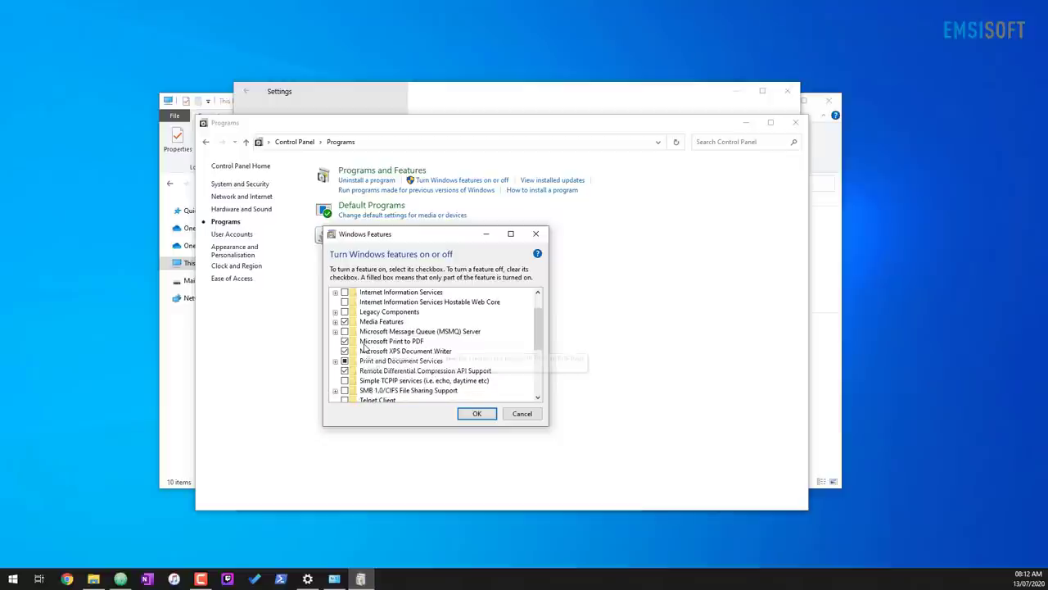
scroll(down, 3)
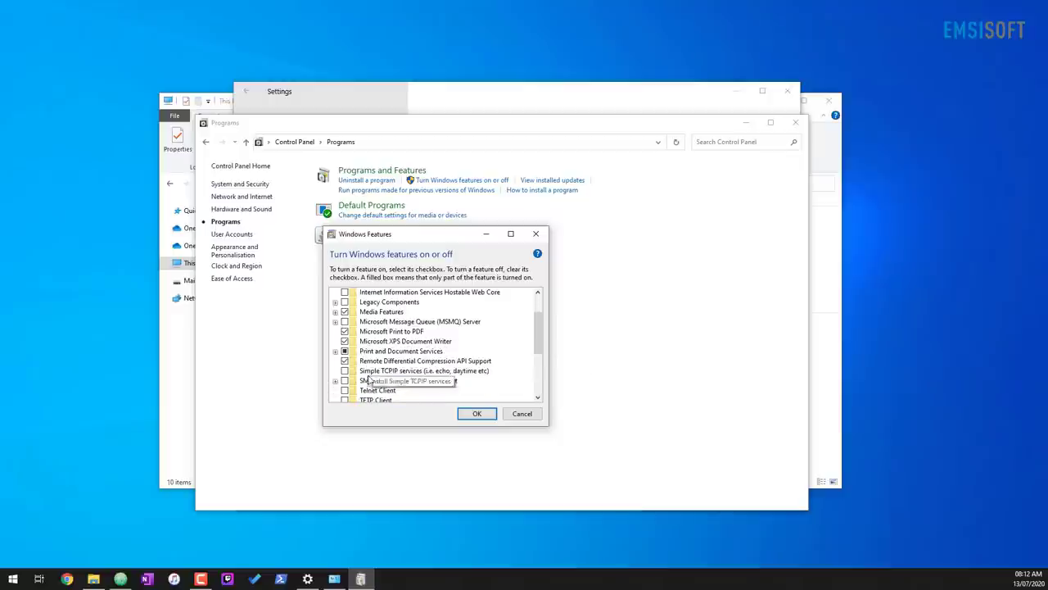
mouse_move(347, 380)
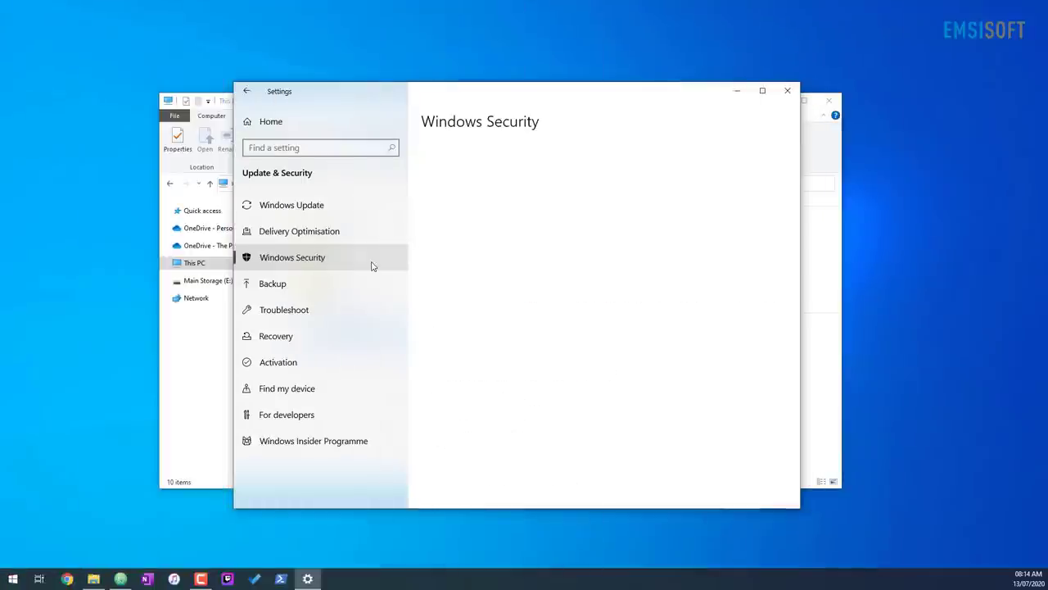
- Switch Potentially unwanted app blocking On under Reputation-based protection
click(291, 258)
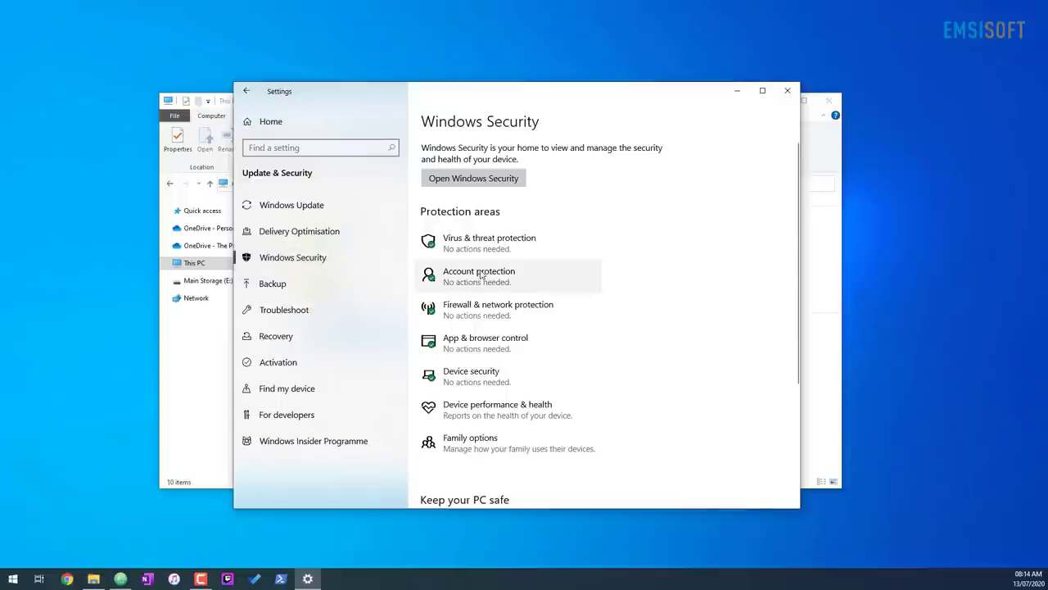
mouse_move(481, 277)
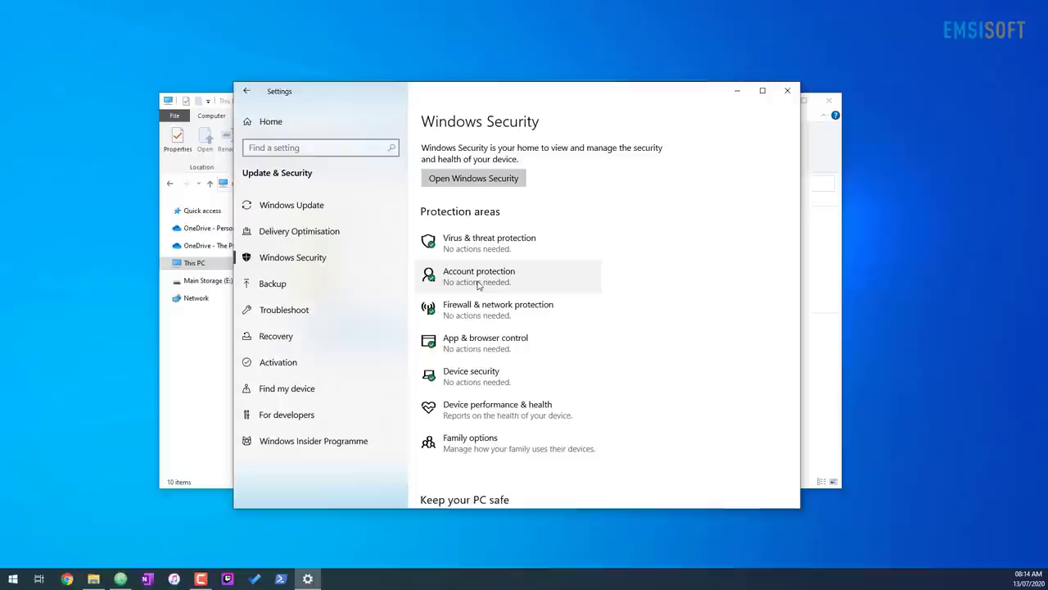
mouse_move(485, 343)
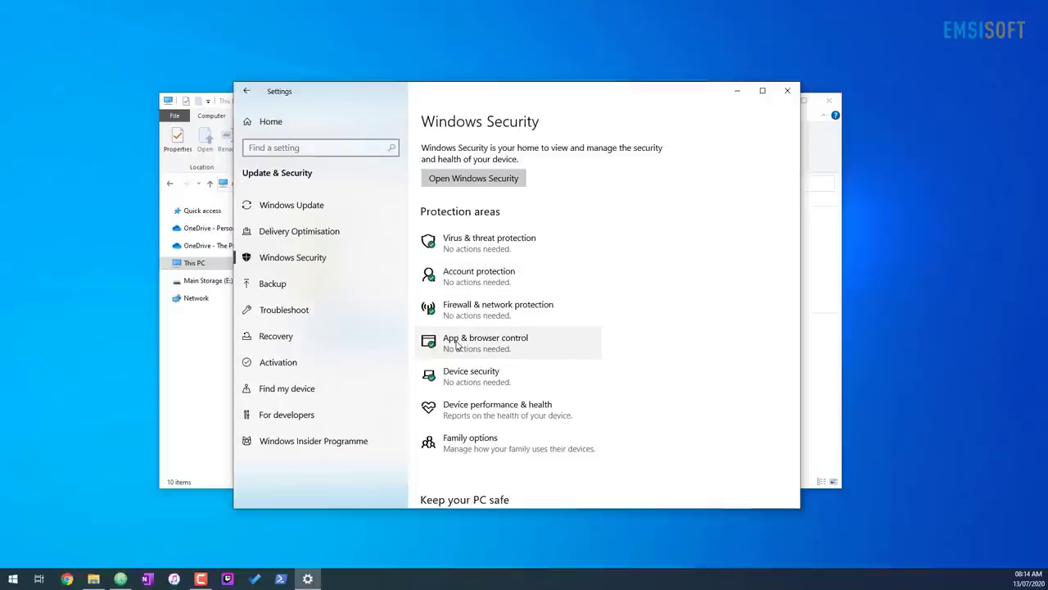
click(473, 177)
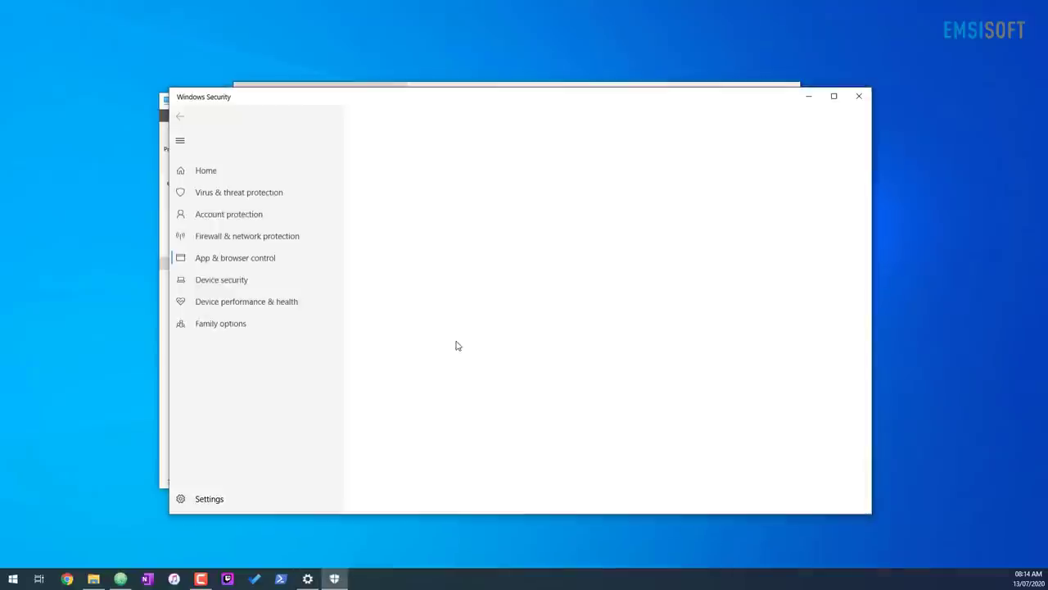
click(236, 258)
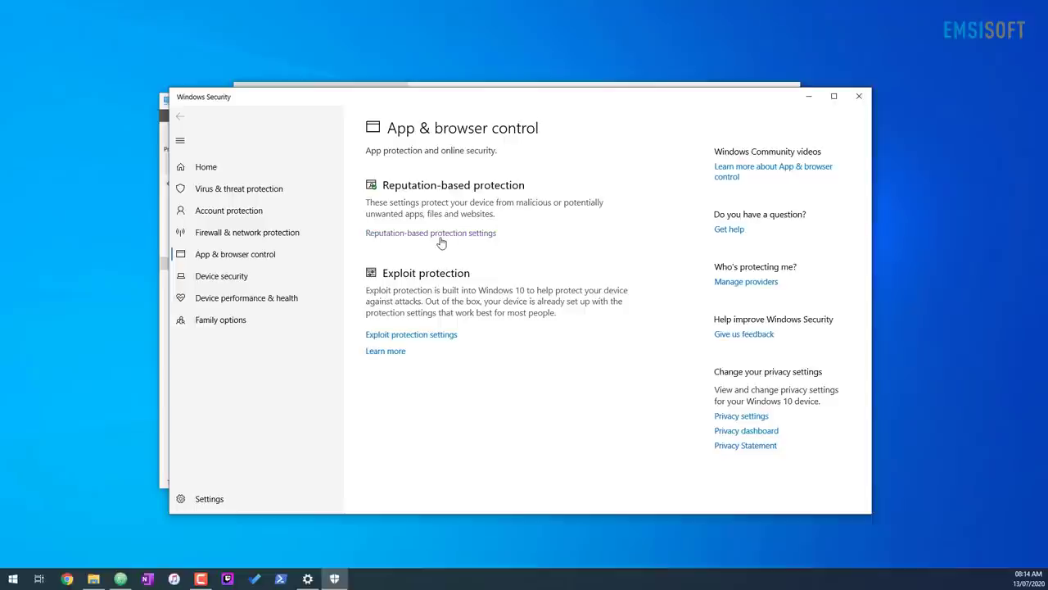
click(430, 233)
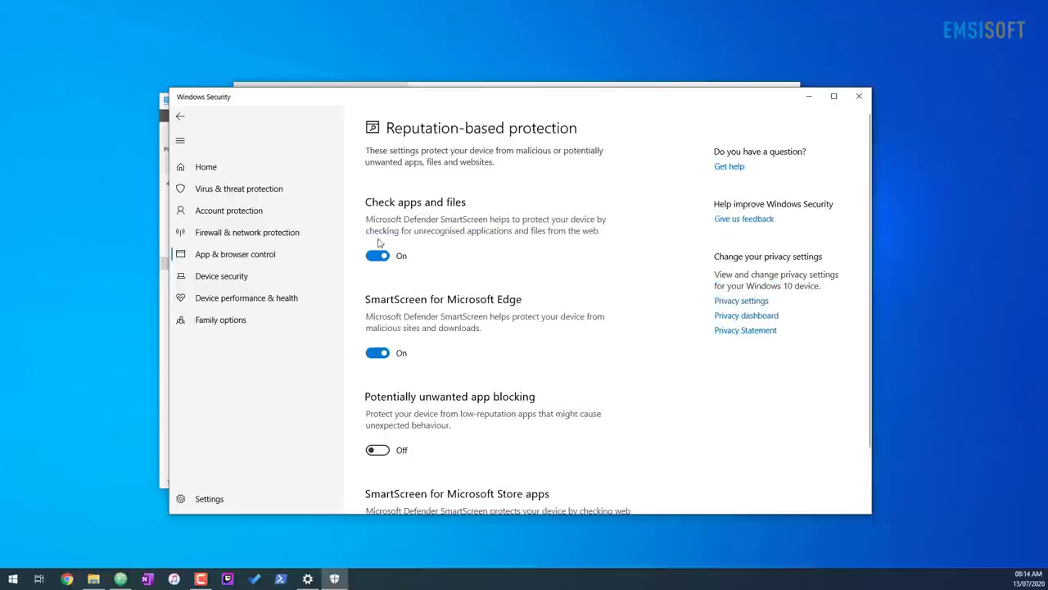
mouse_move(416, 373)
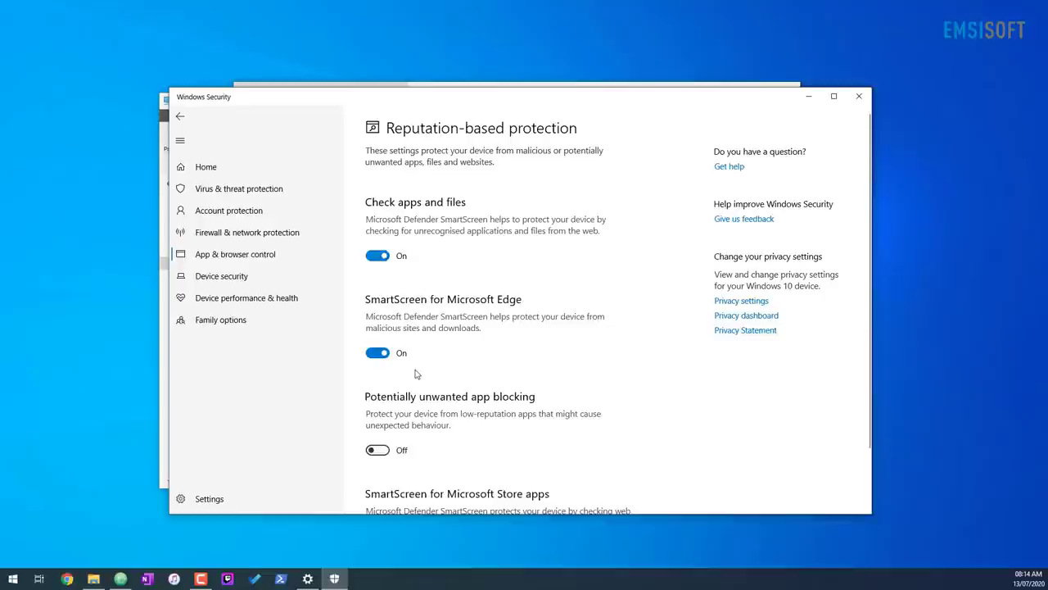
mouse_move(393, 373)
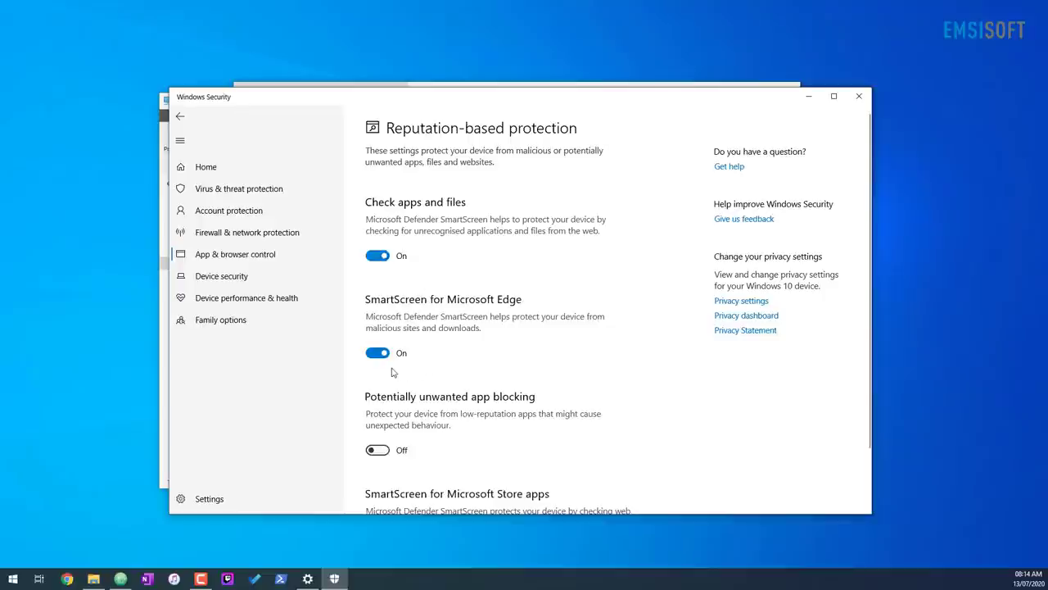
click(377, 449)
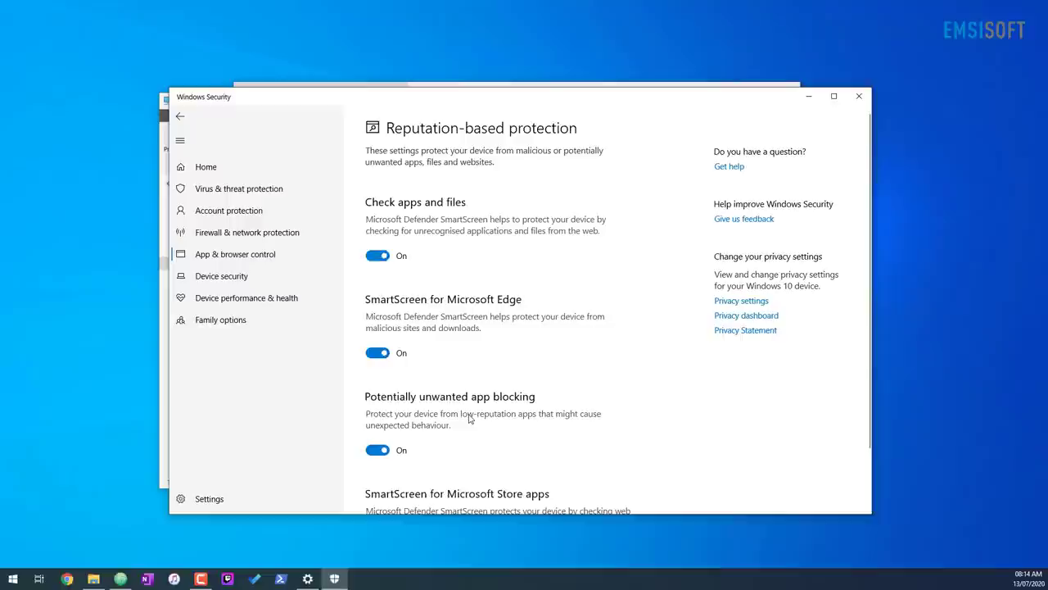
scroll(down, 3)
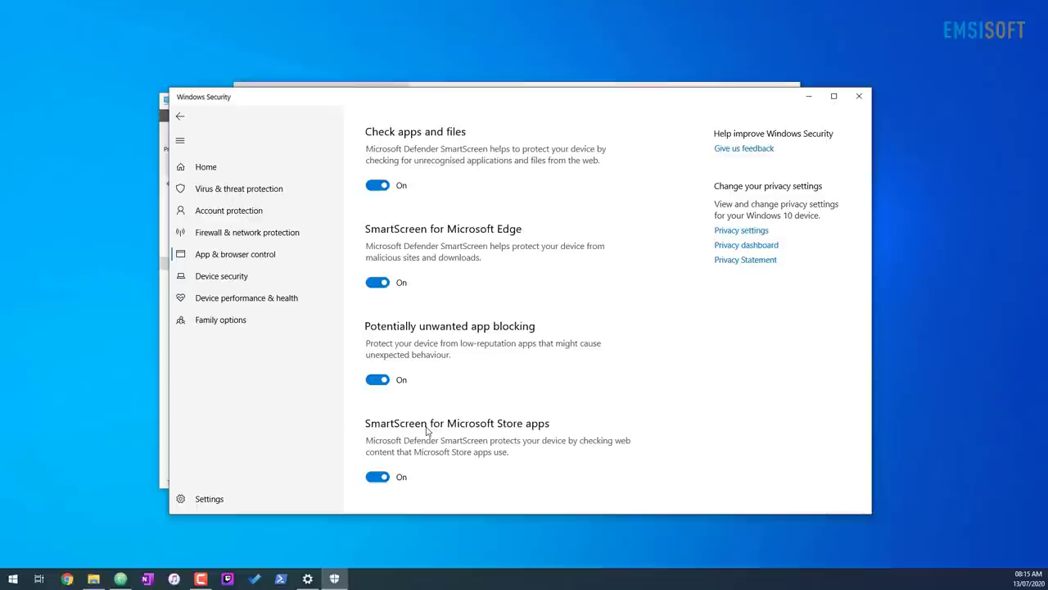
- Show the Device security page with core isolation, security processor and secure boot
click(221, 275)
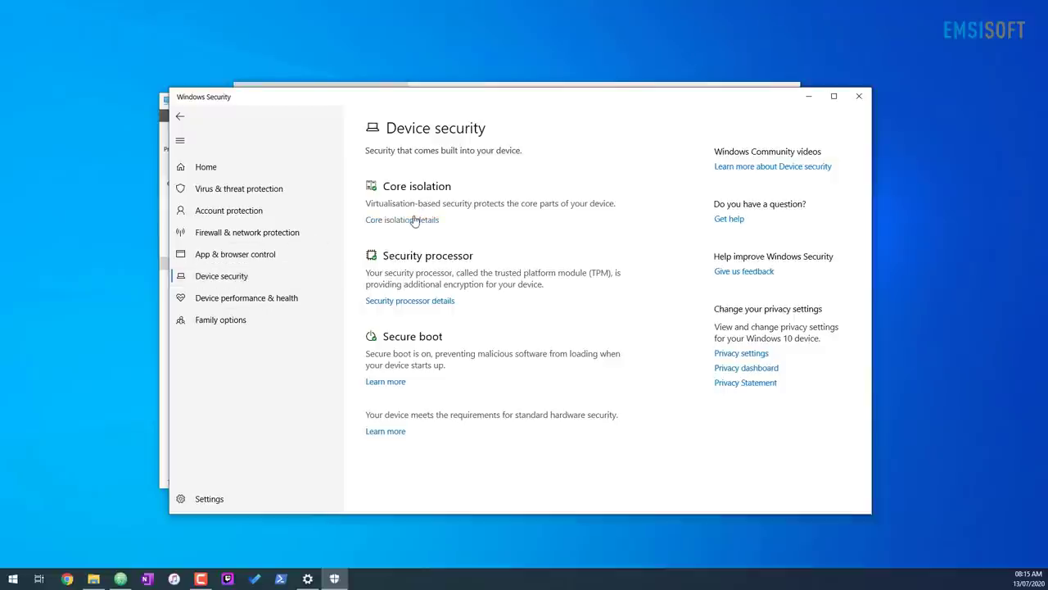
mouse_move(413, 221)
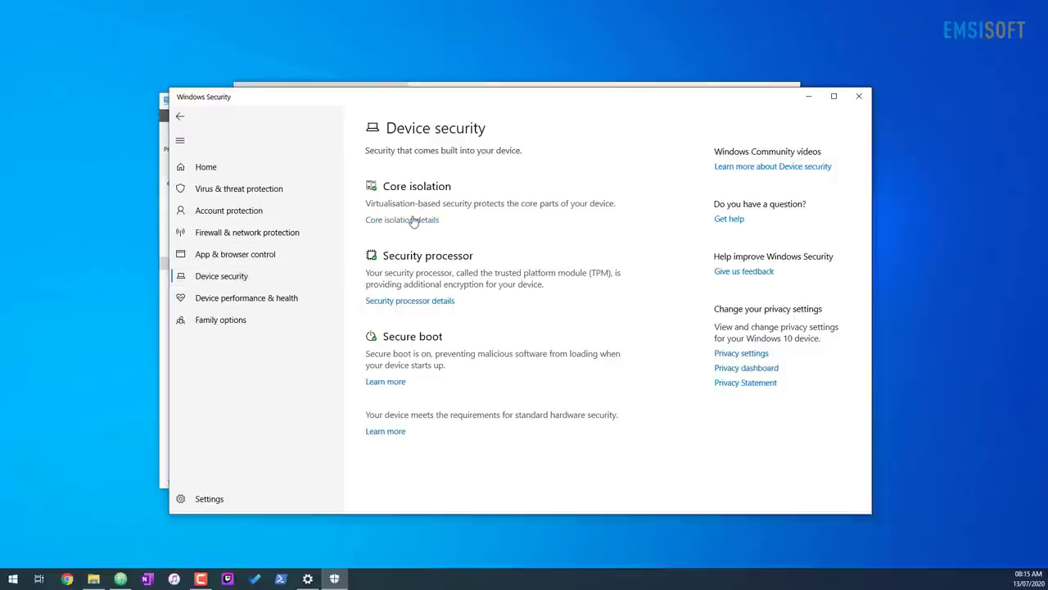
click(401, 219)
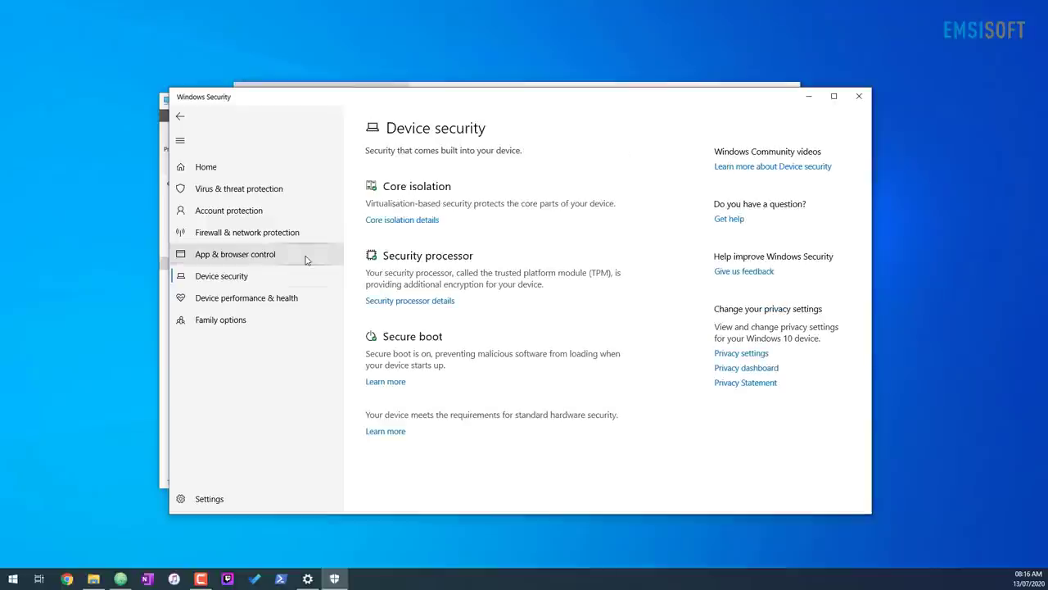
- Set Mandatory ASLR to On by default in Exploit protection system settings
click(236, 254)
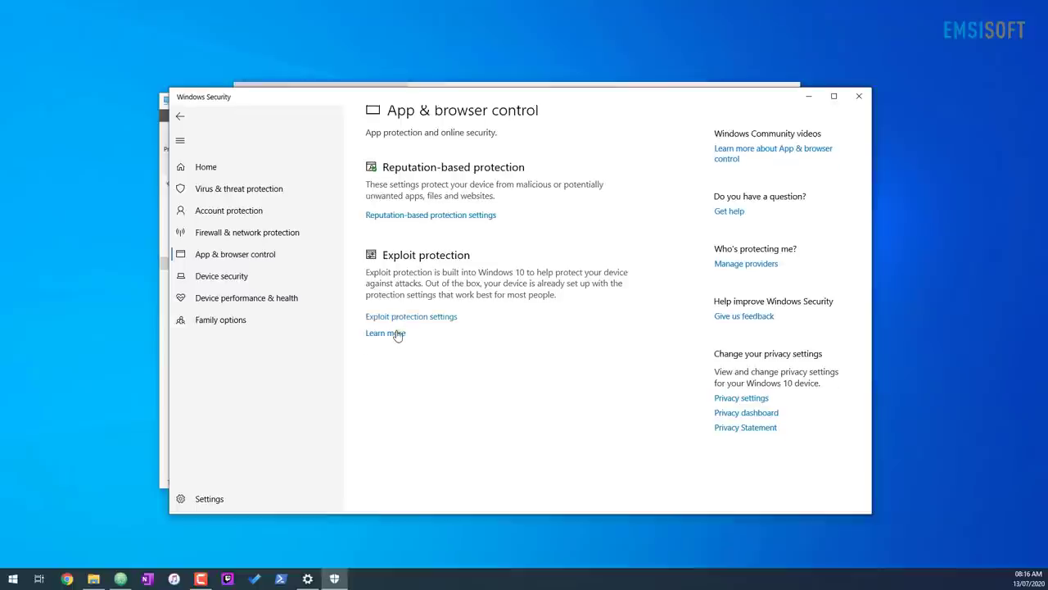
click(411, 316)
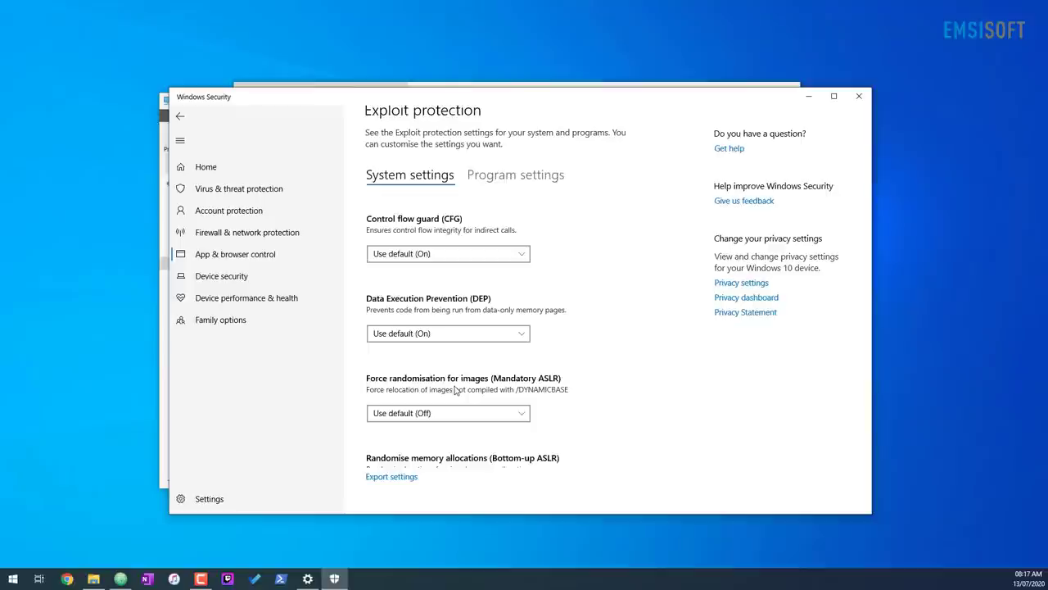
click(449, 413)
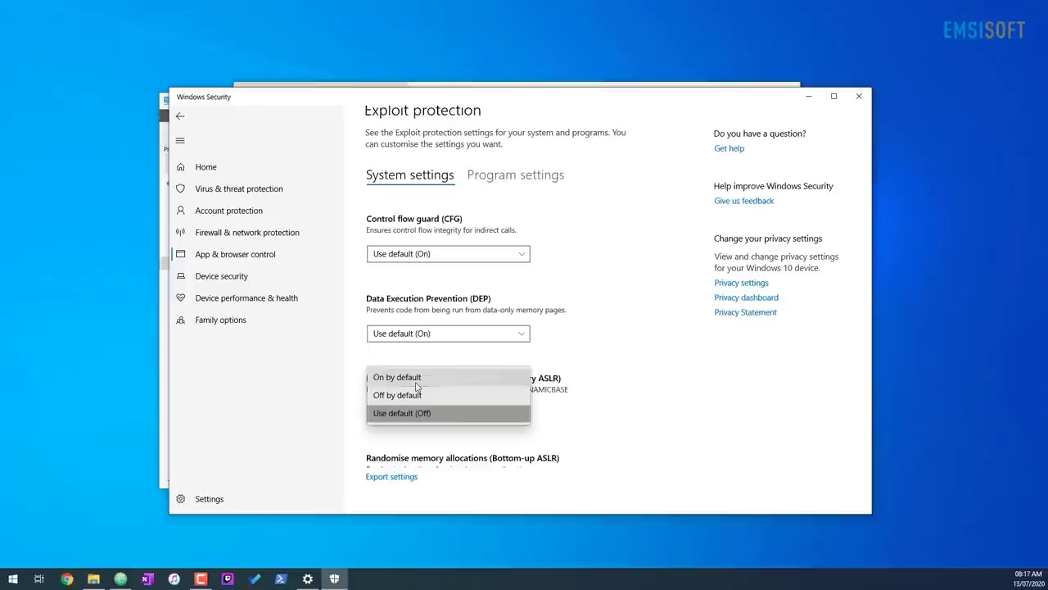
click(396, 376)
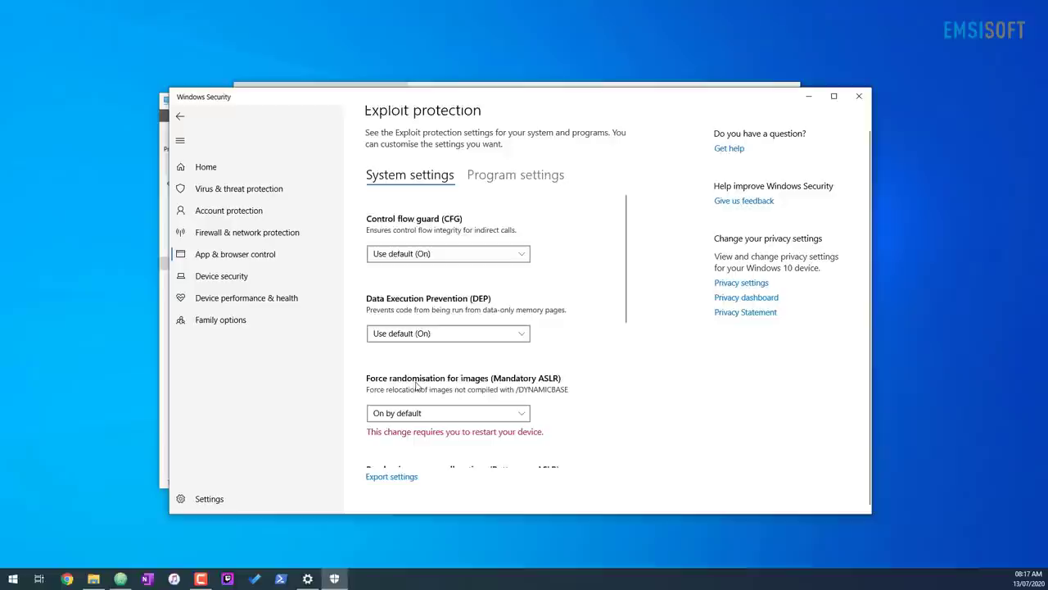
scroll(down, 3)
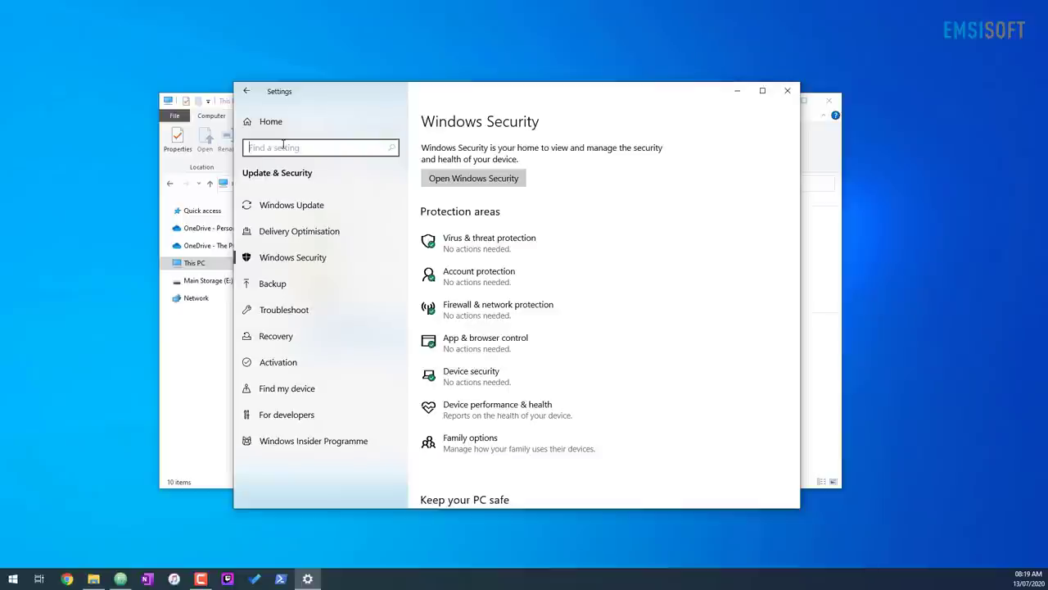
- Find the AutoPlay settings and switch Use AutoPlay for all media and devices Off
text(autoplay)
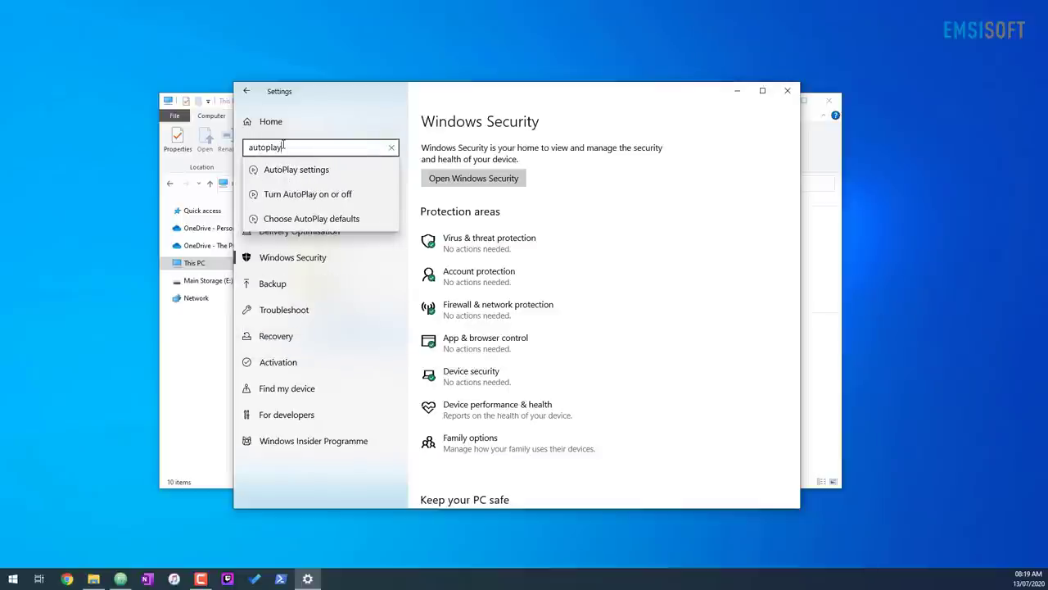
click(295, 169)
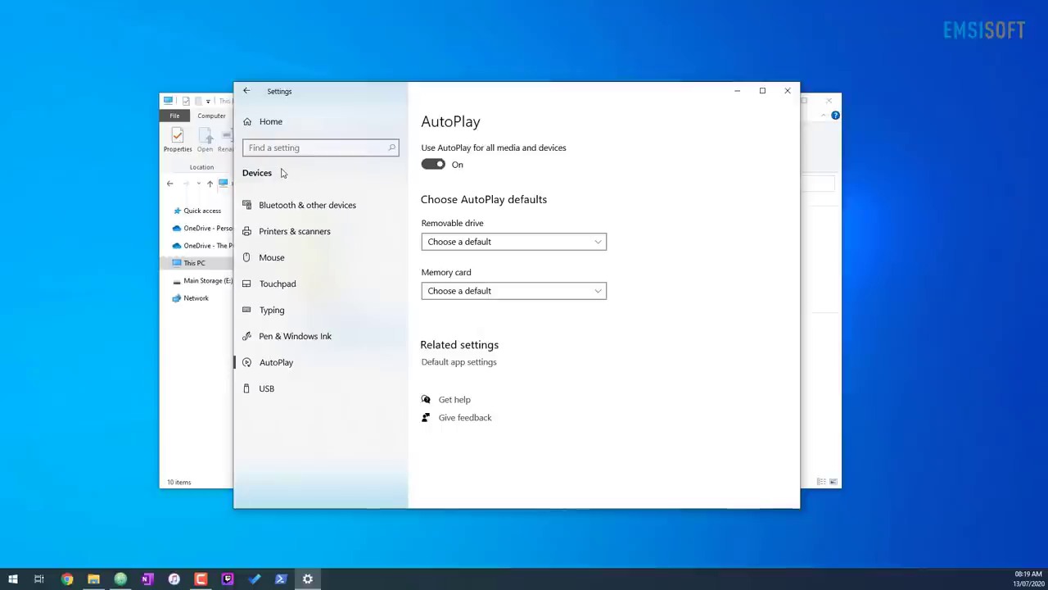
mouse_move(409, 172)
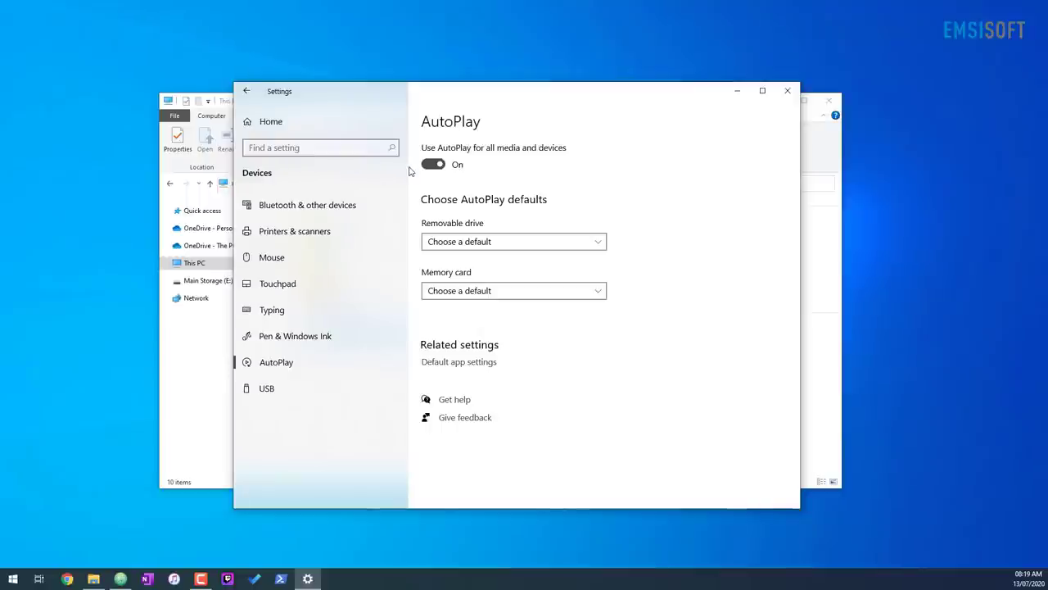
click(433, 164)
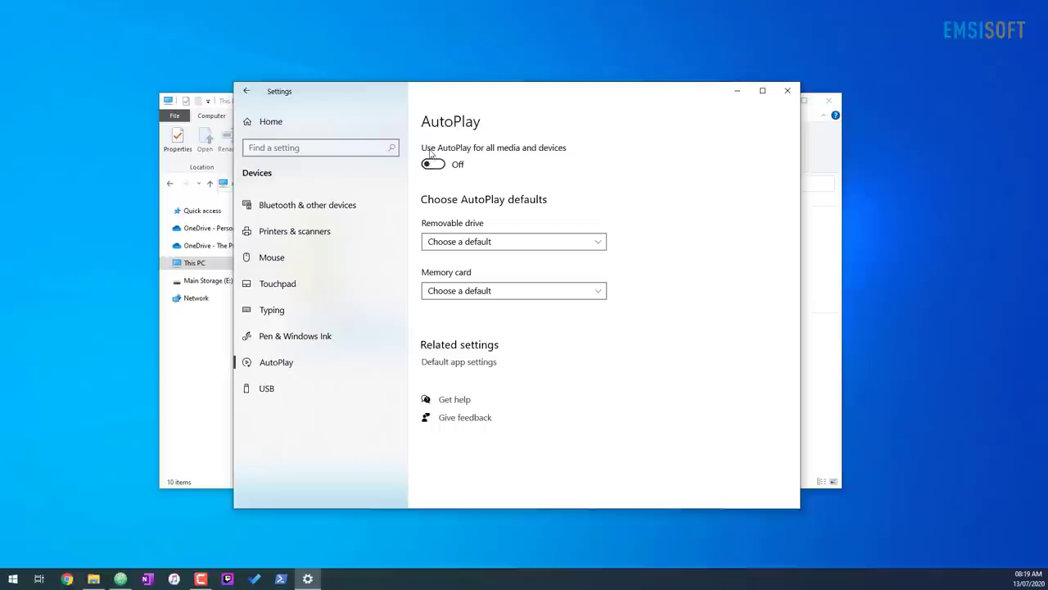
mouse_move(446, 162)
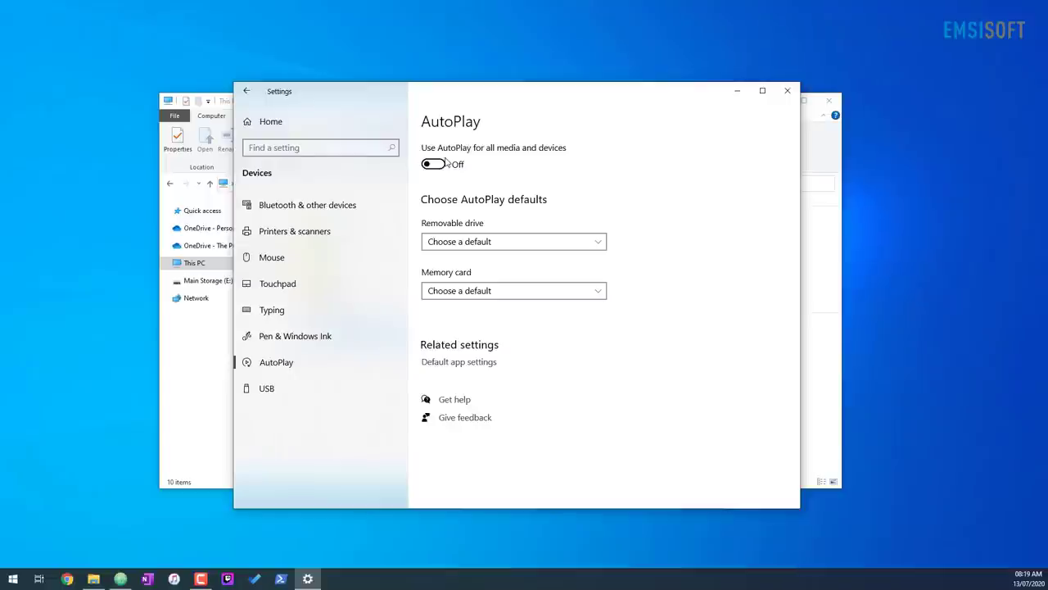
- Reach the Bluetooth & other devices page by searching 'blue' and scroll to Related settings
click(319, 148)
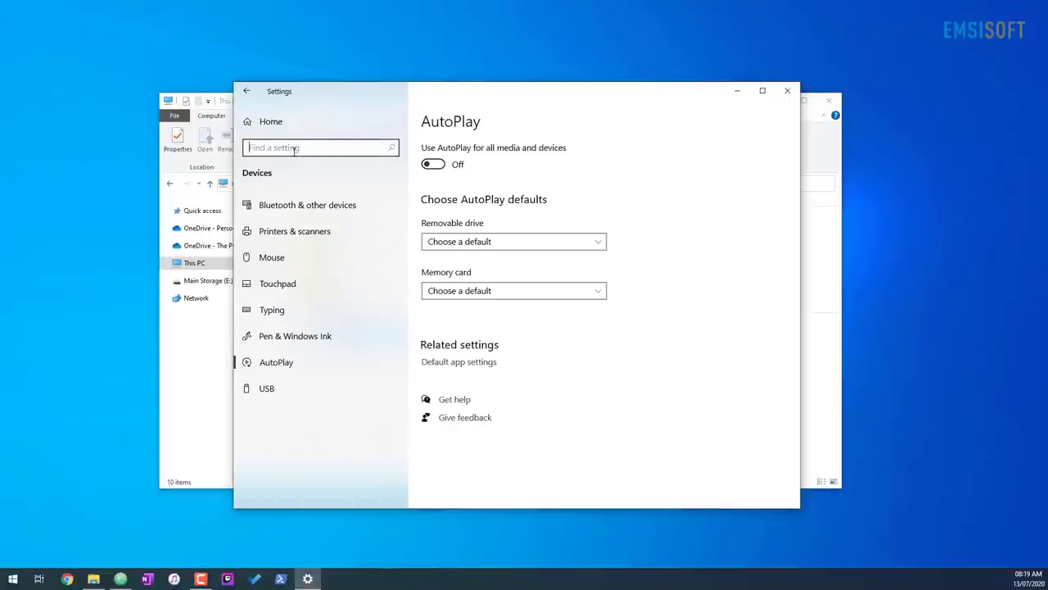
text(blue)
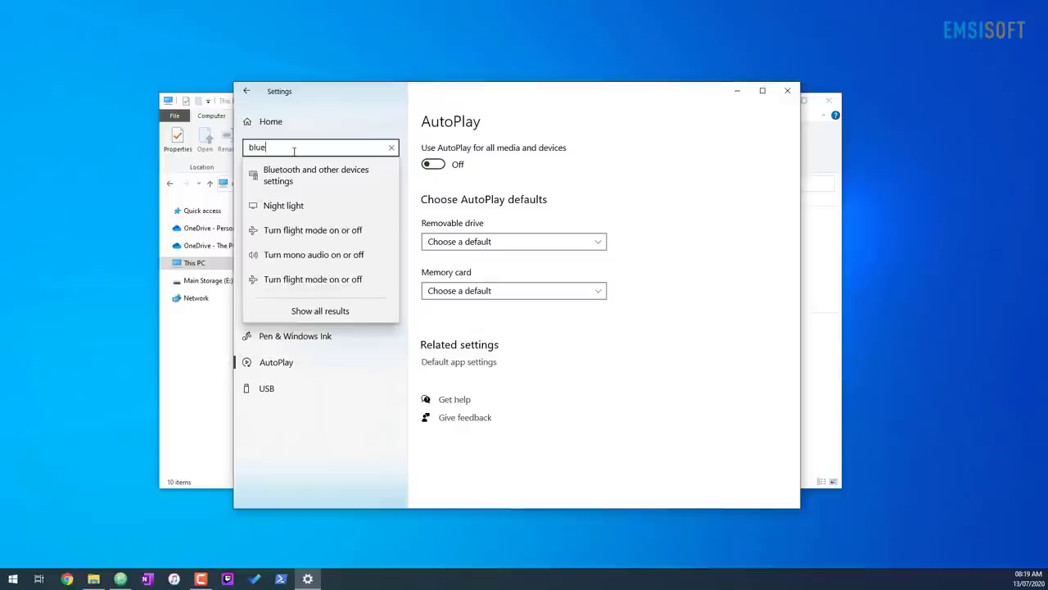
click(315, 174)
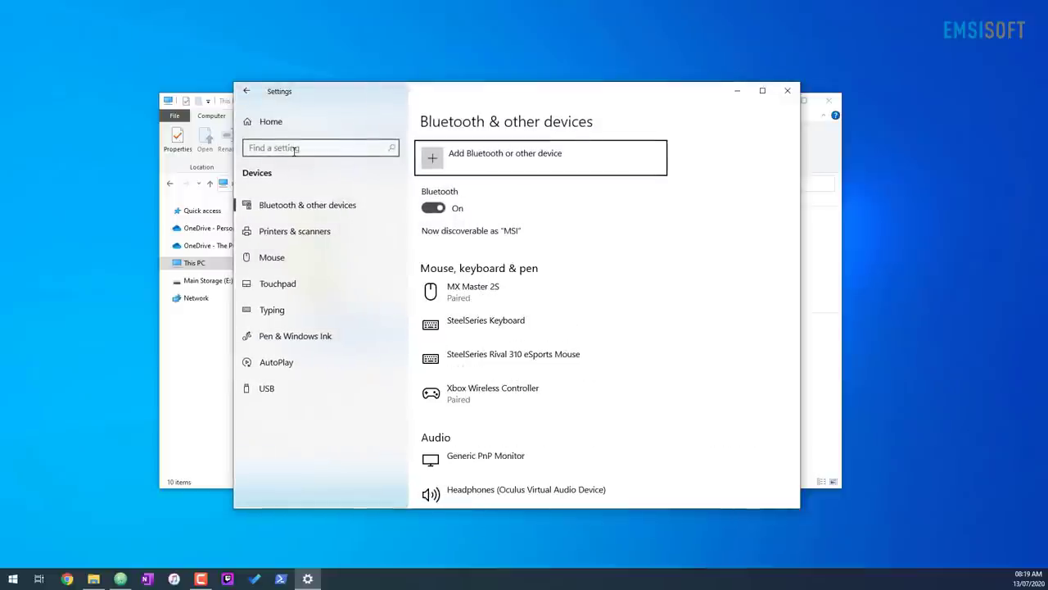
scroll(down, 3)
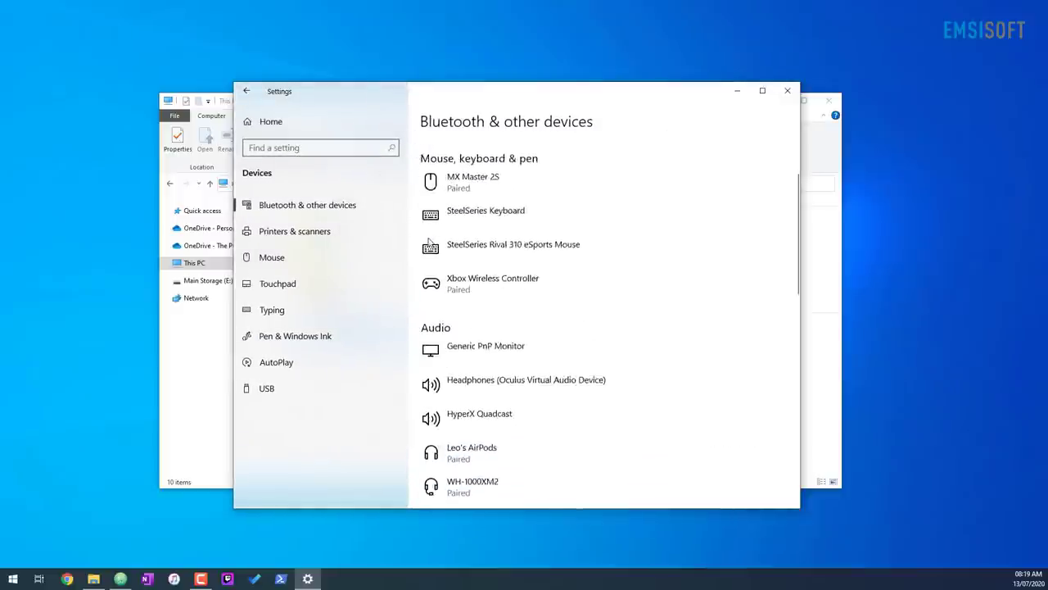
scroll(down, 3)
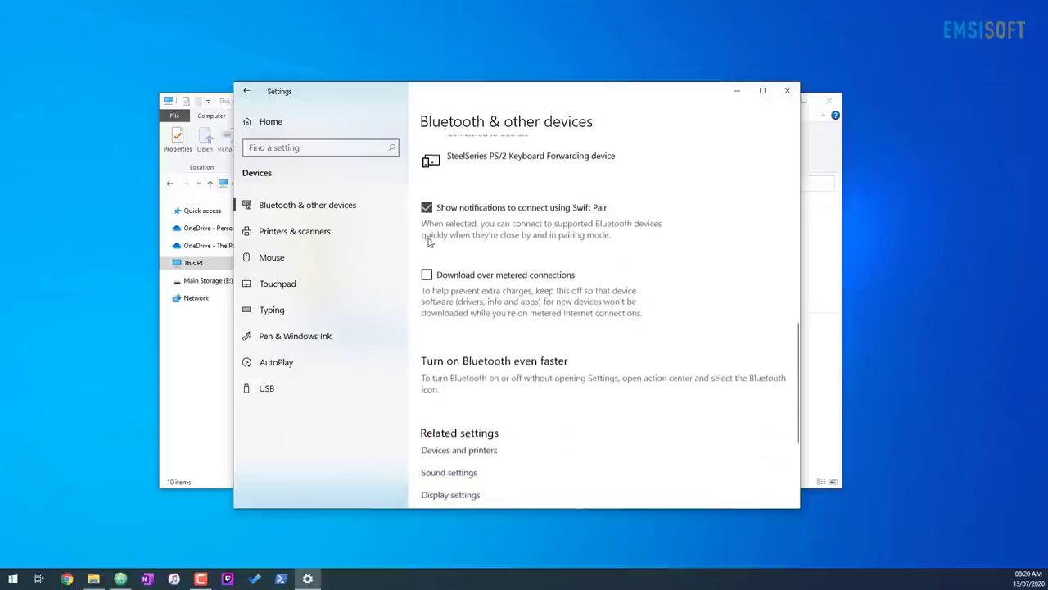
scroll(down, 3)
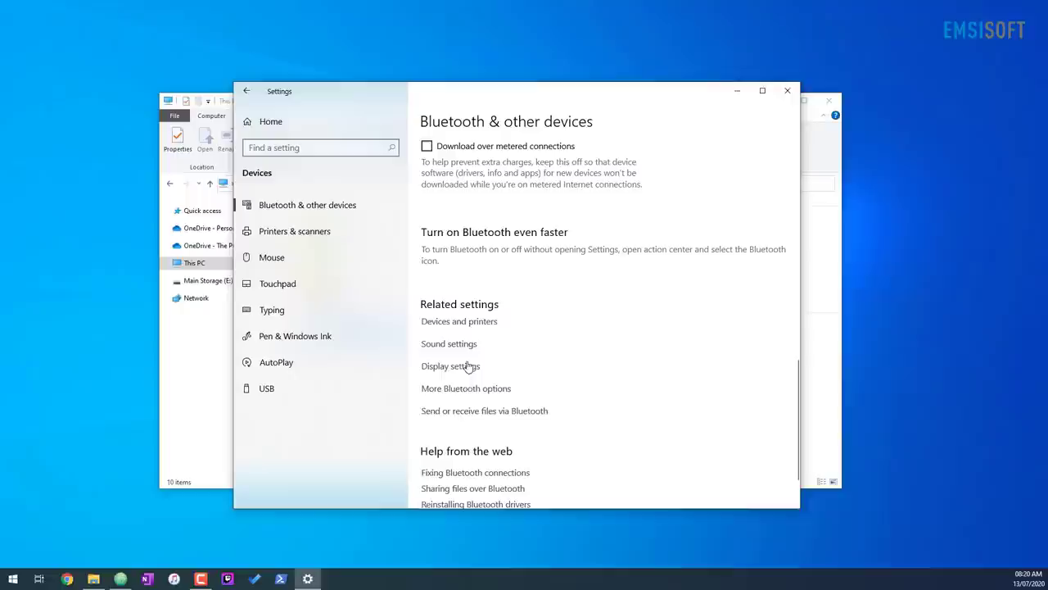
- In More Bluetooth options, leave 'Allow Bluetooth devices to find this PC' unchecked and confirm with OK
click(466, 388)
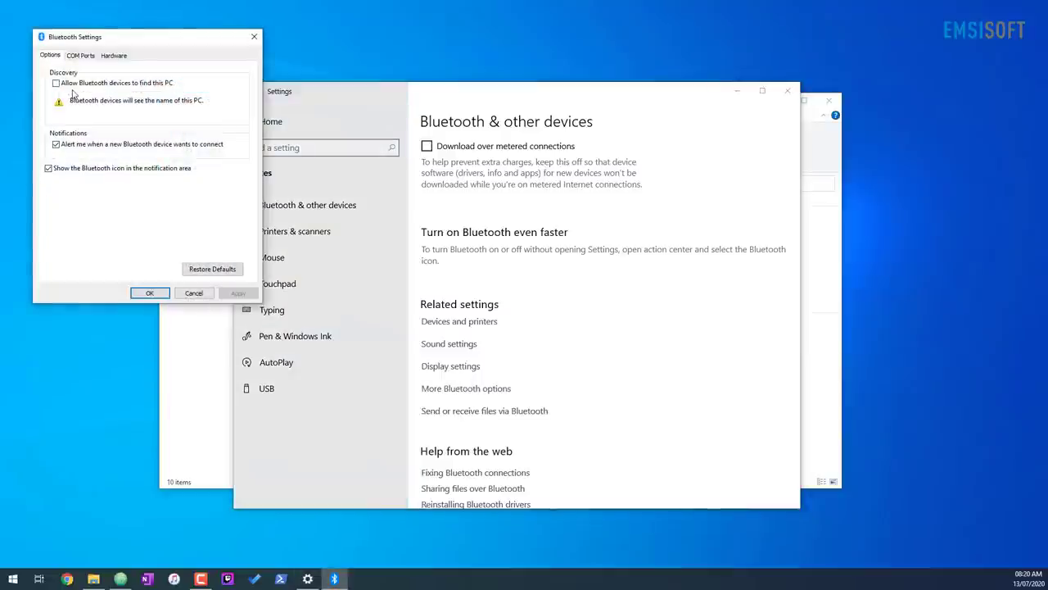
mouse_move(172, 94)
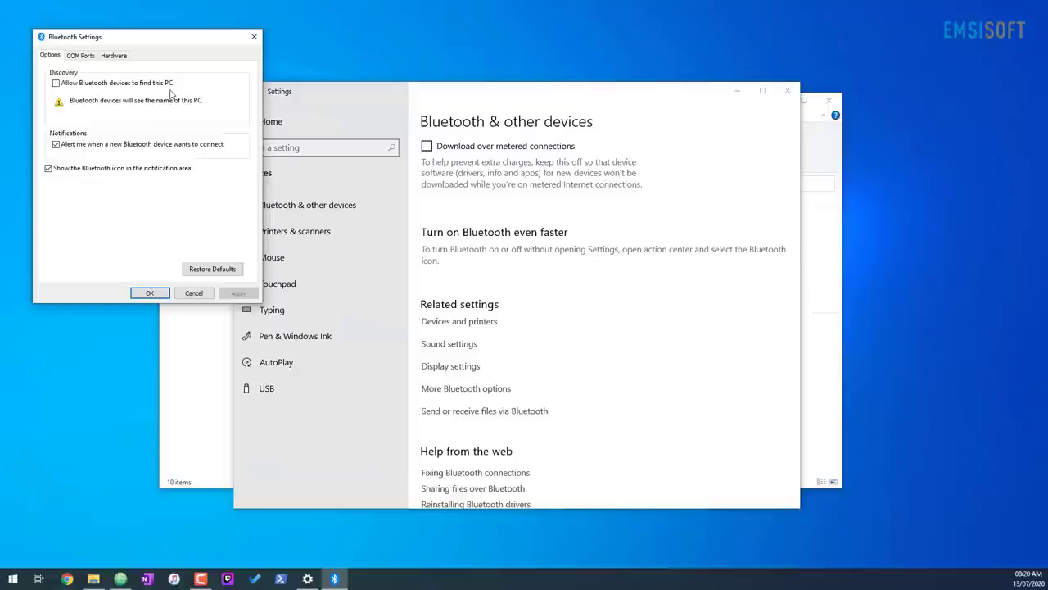
mouse_move(118, 92)
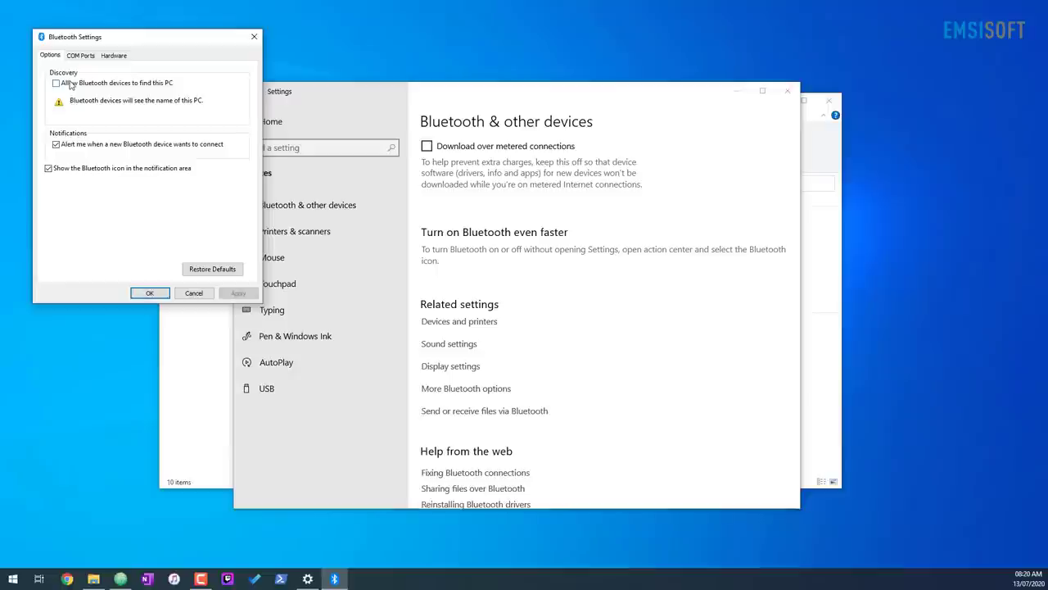
mouse_move(72, 85)
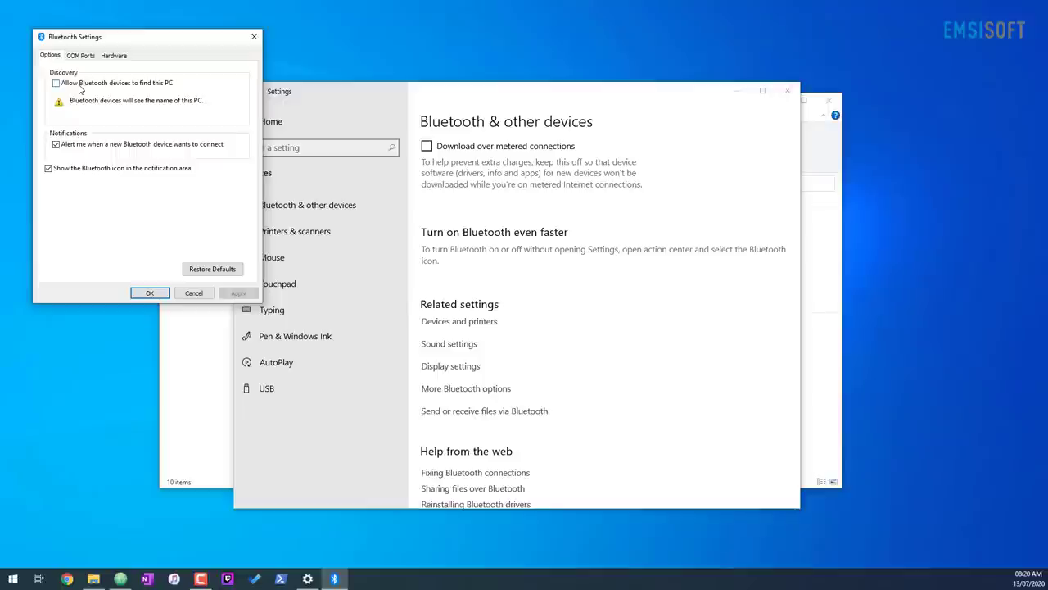
click(149, 293)
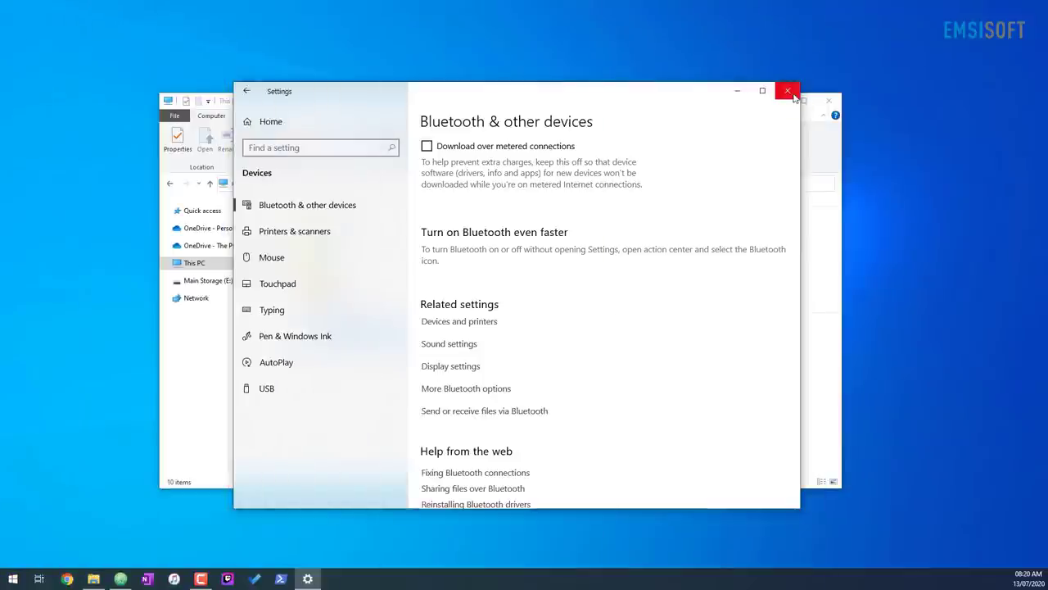
- Close the Settings window, leaving File Explorer at This PC
click(786, 90)
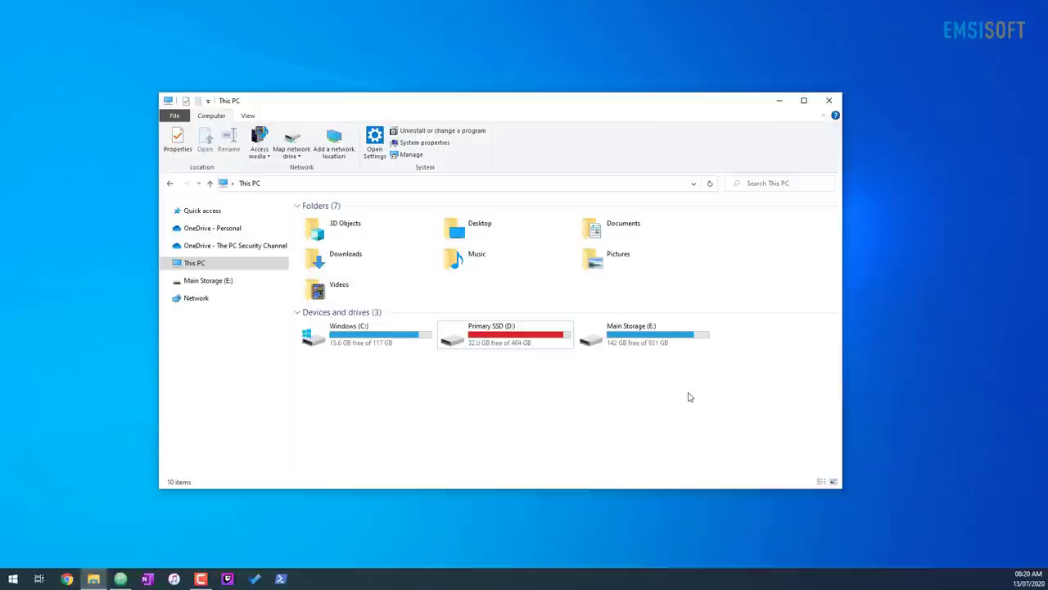
mouse_move(147, 432)
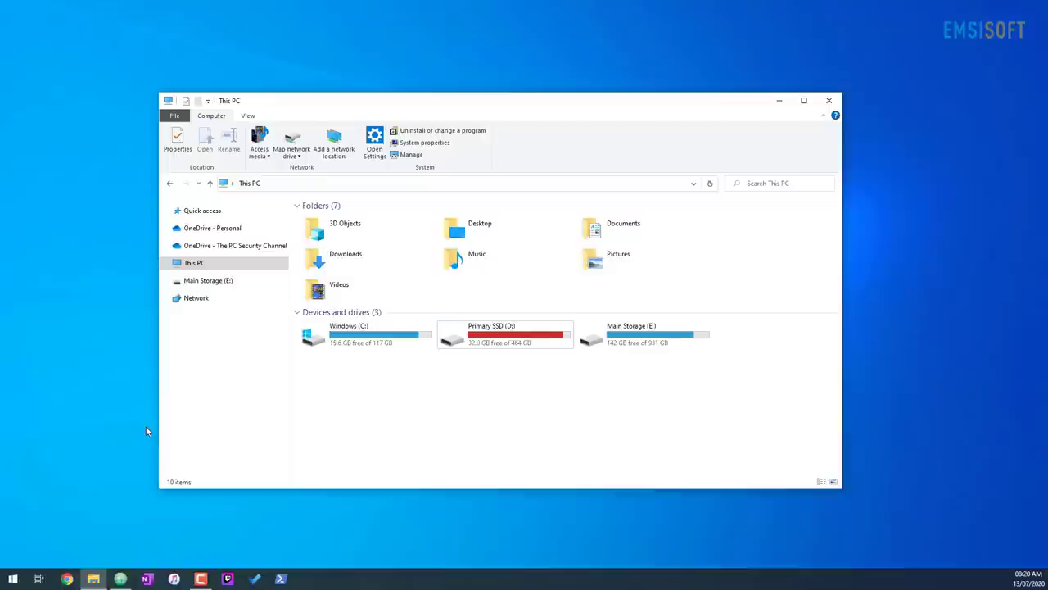